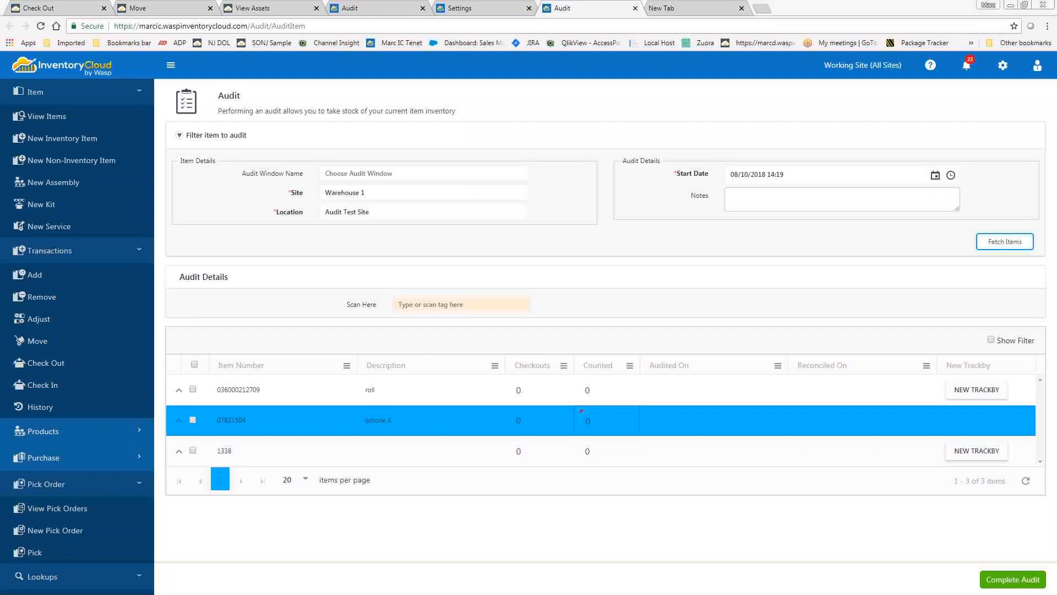
pyautogui.moveTo(710, 135)
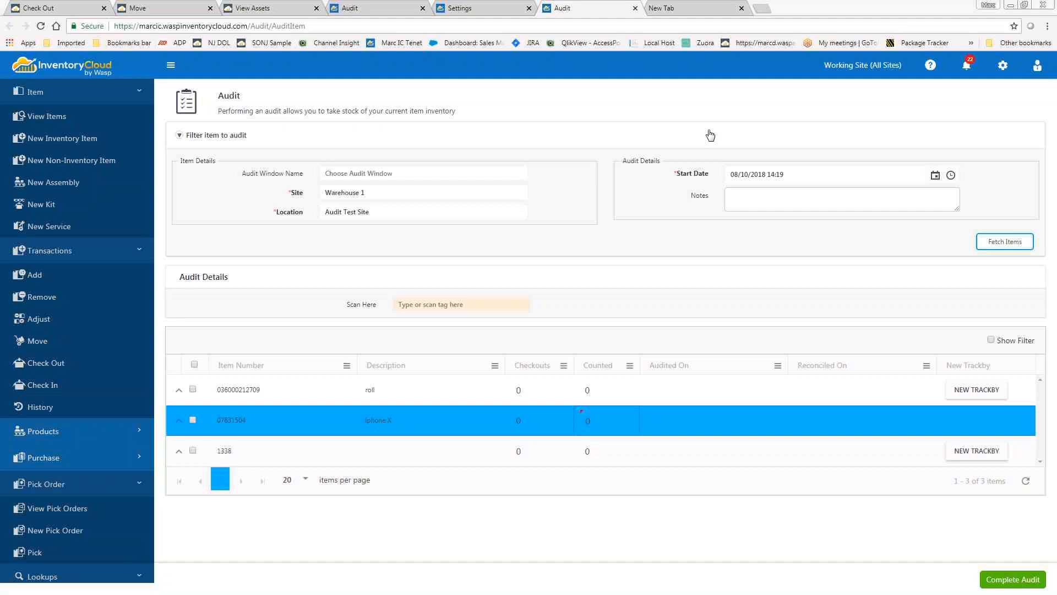
# - Switch to the Settings tab to view the Item audit options, including hiding the expected quantity
pyautogui.click(483, 9)
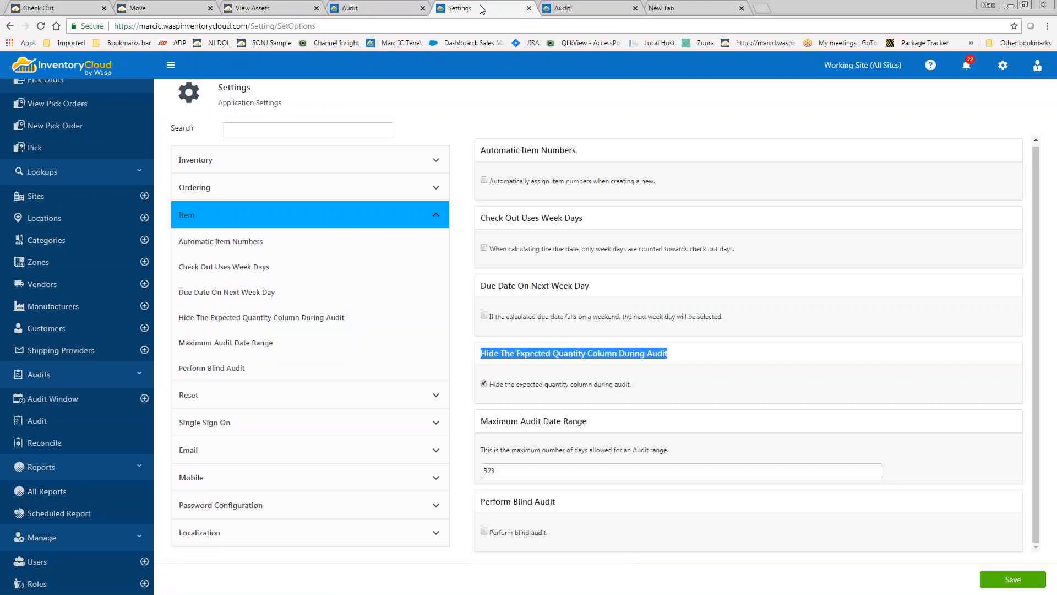
pyautogui.moveTo(499, 364)
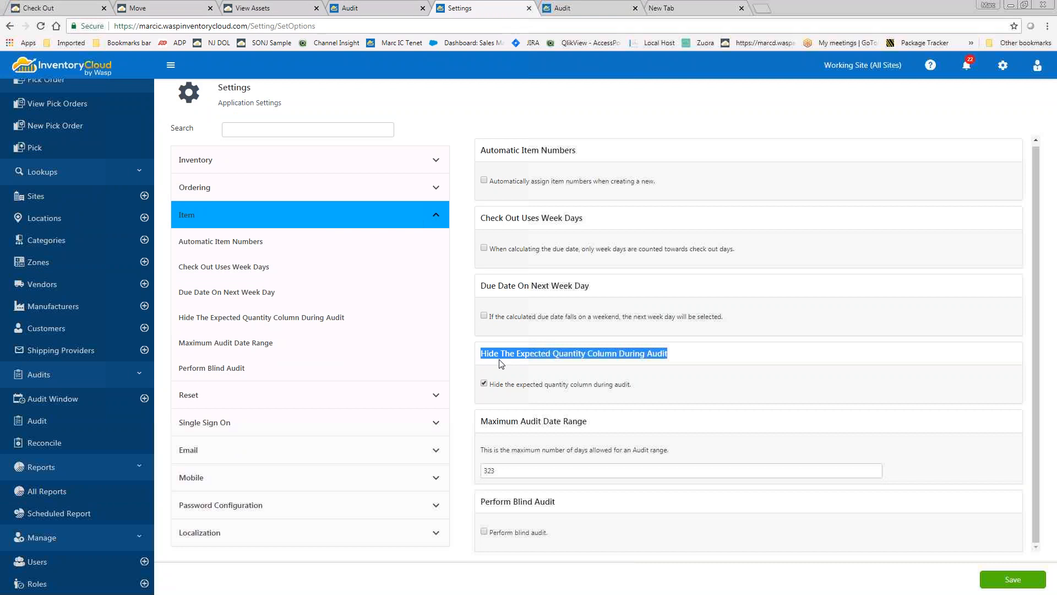
pyautogui.moveTo(572, 366)
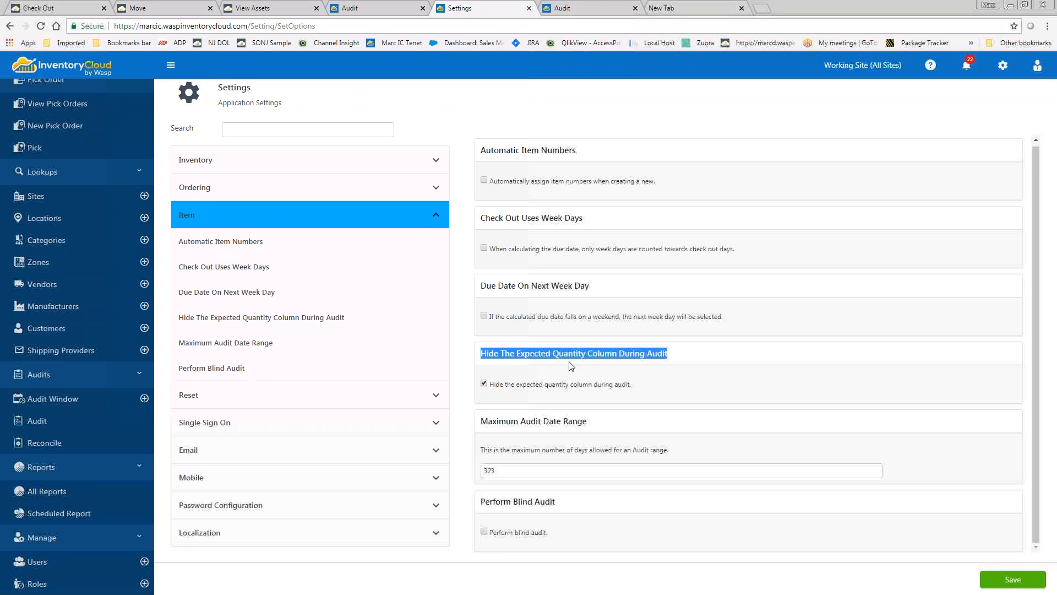
pyautogui.moveTo(635, 365)
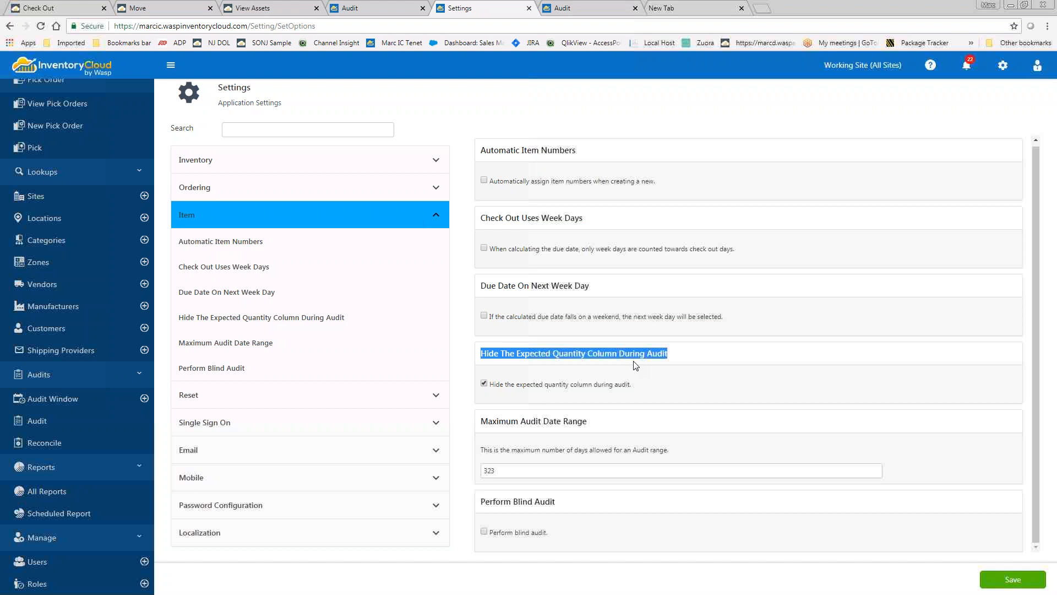
pyautogui.moveTo(630, 366)
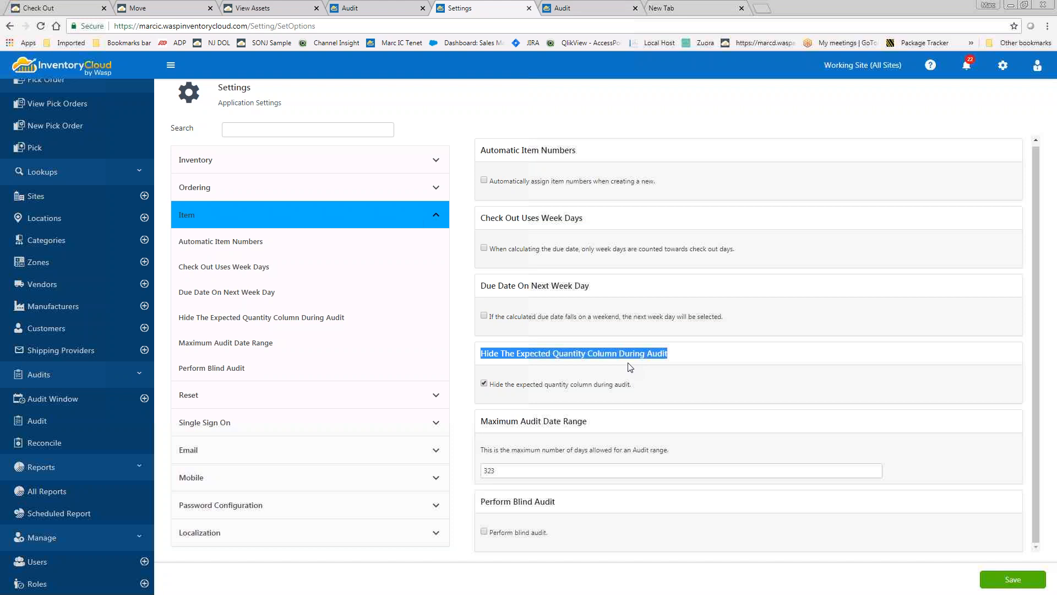
pyautogui.moveTo(532, 388)
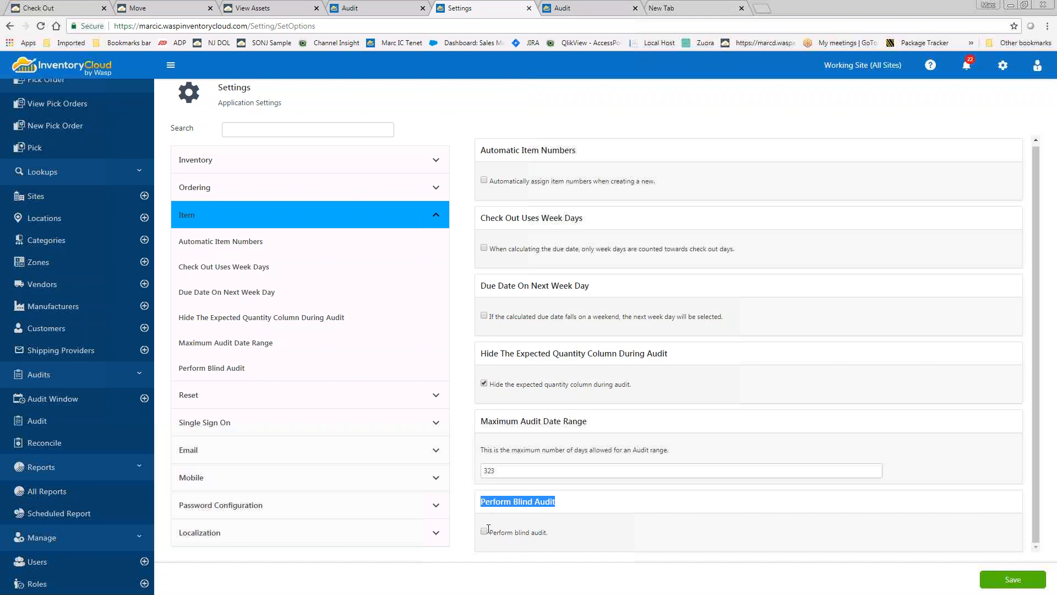
pyautogui.moveTo(487, 532)
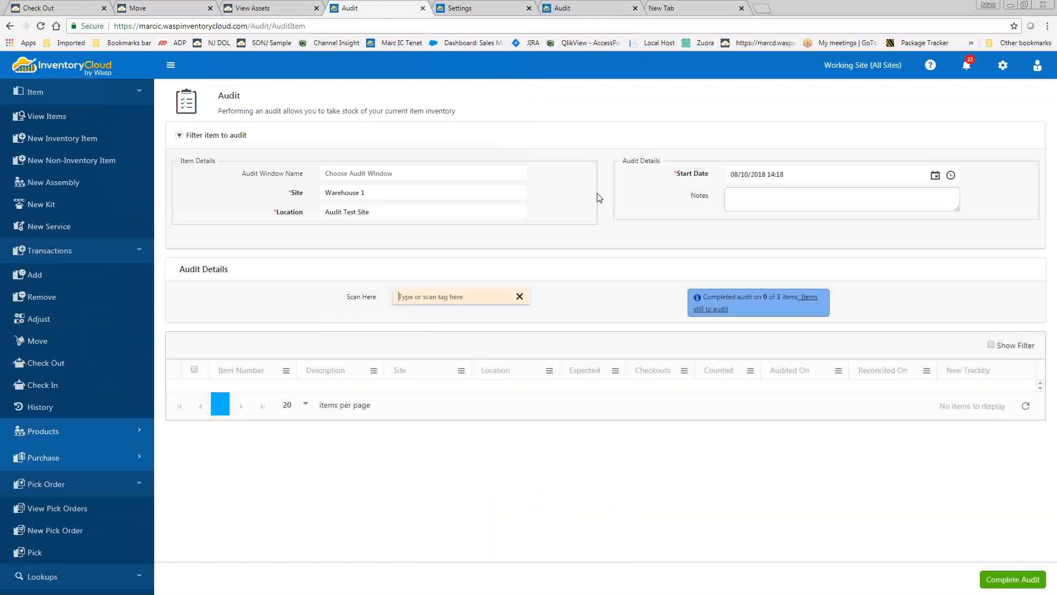
# - Switch to the Warehouse 1 audit tab showing the Expected column, 0 of 3 items audited
pyautogui.click(424, 211)
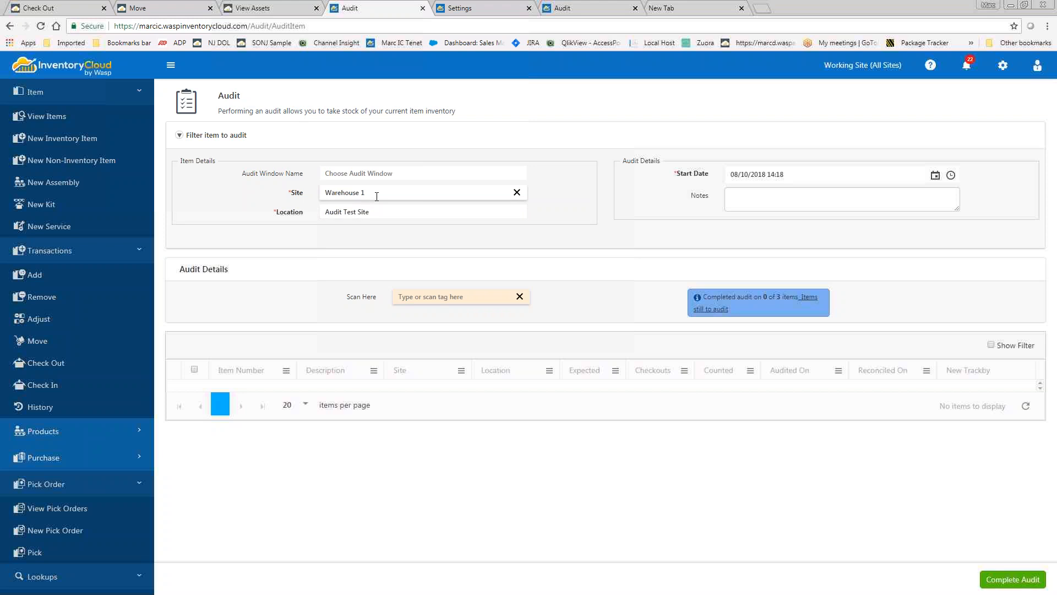
pyautogui.moveTo(386, 211)
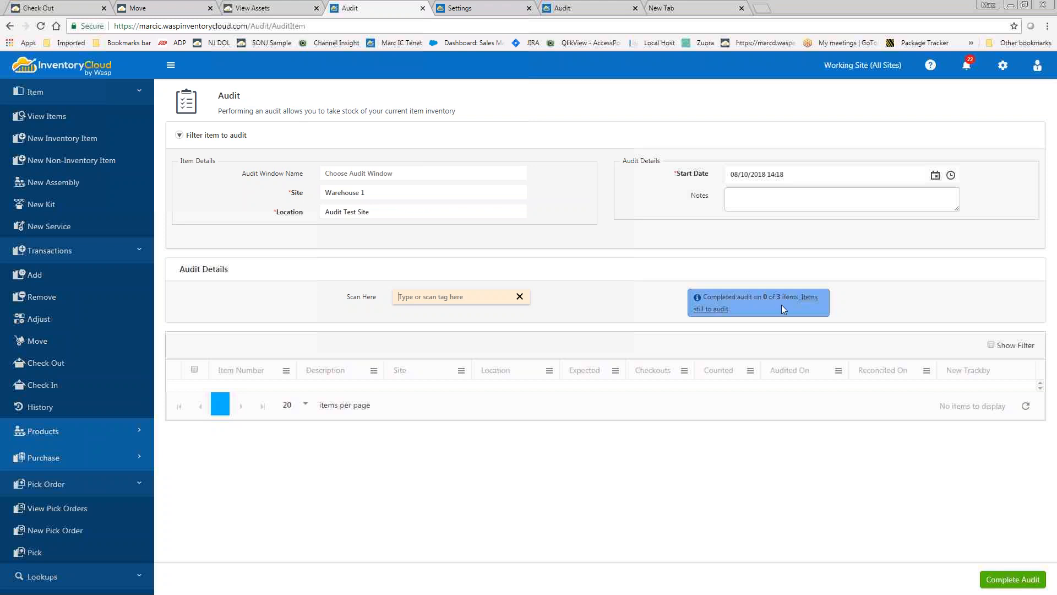
pyautogui.moveTo(783, 310)
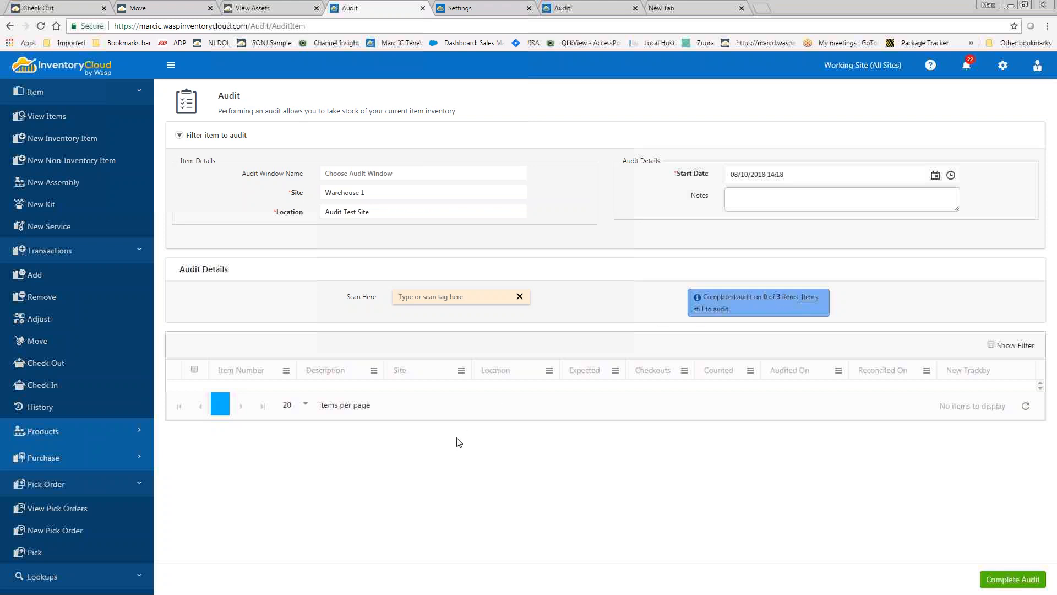
pyautogui.moveTo(586, 6)
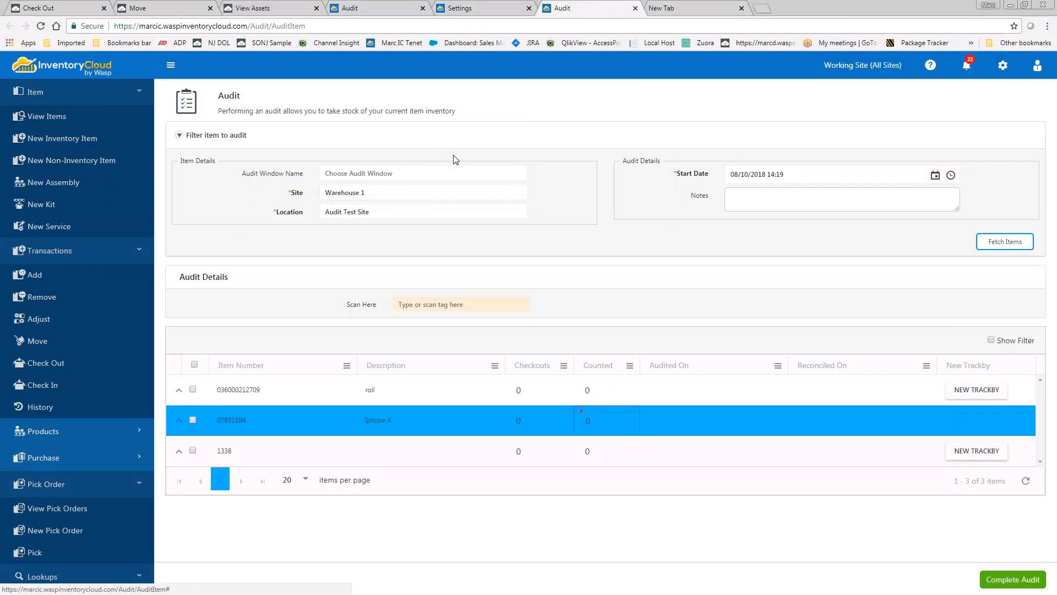
# - Enter a counted quantity of 11 for Iphone X and check its row
pyautogui.click(422, 172)
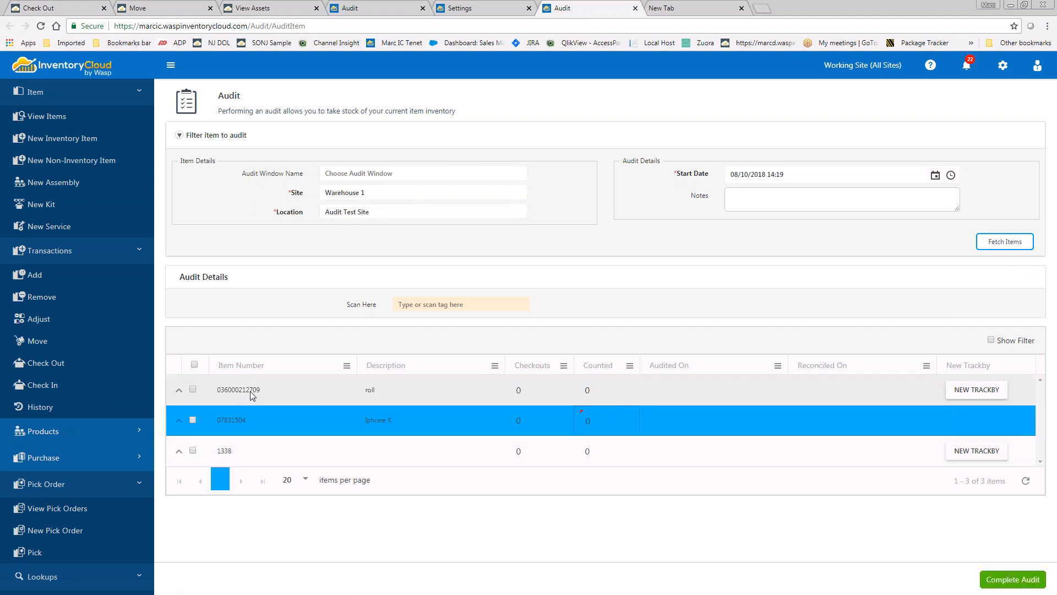
pyautogui.moveTo(259, 462)
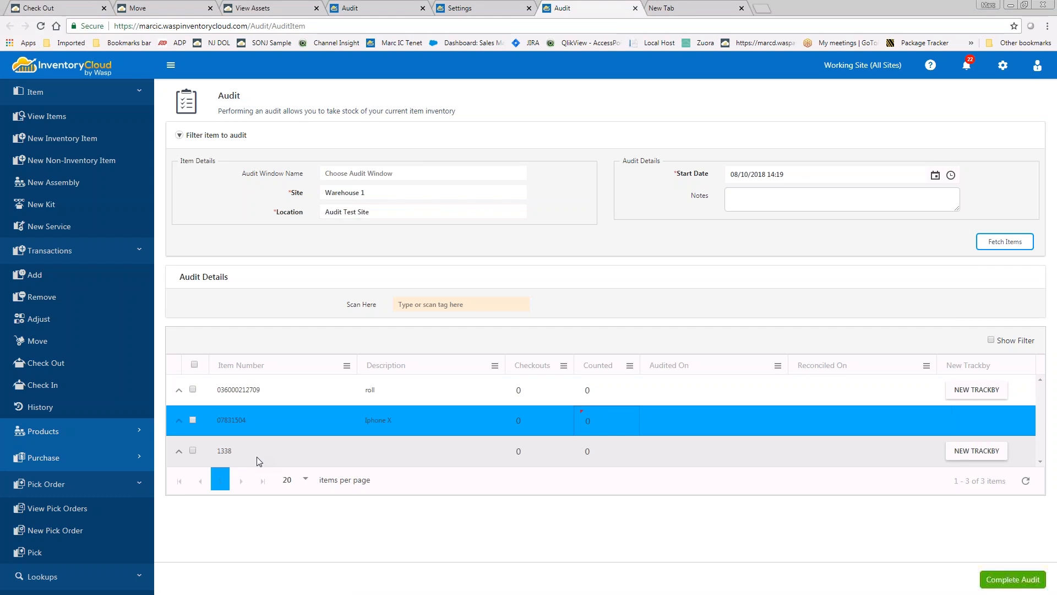
pyautogui.moveTo(619, 403)
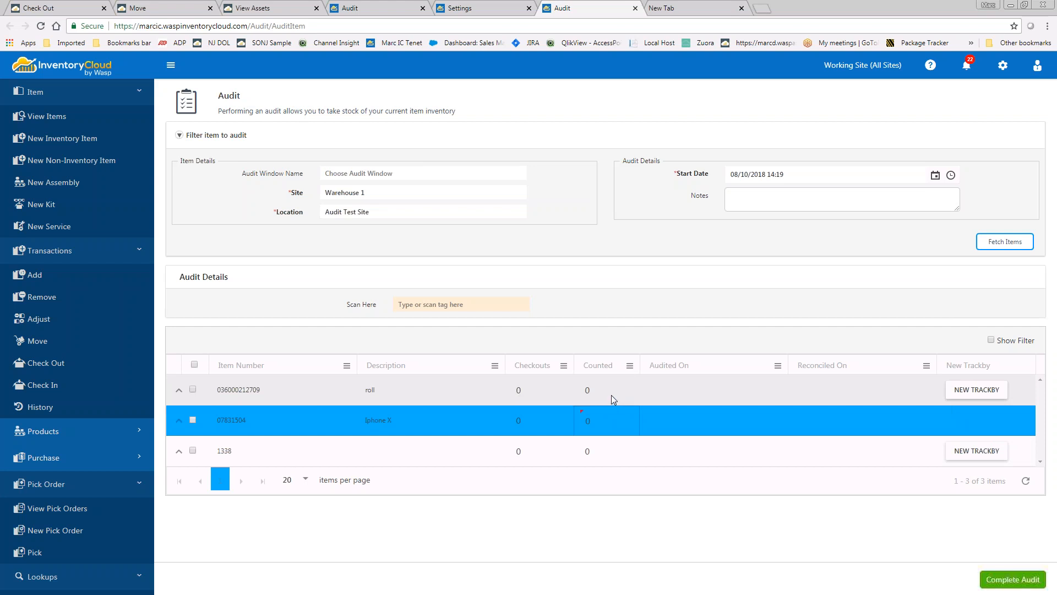
pyautogui.moveTo(613, 394)
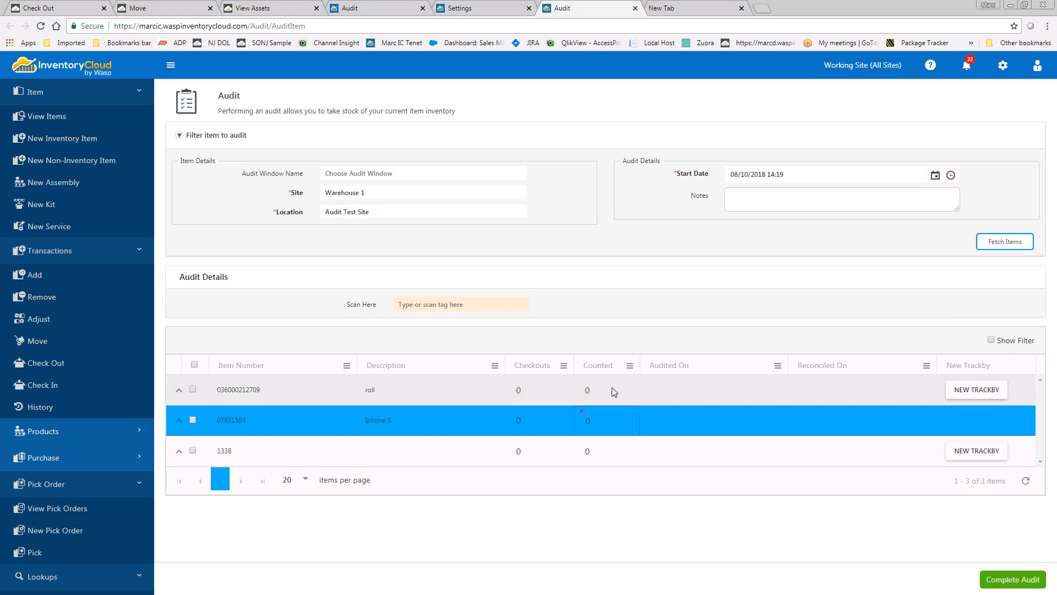
pyautogui.moveTo(414, 399)
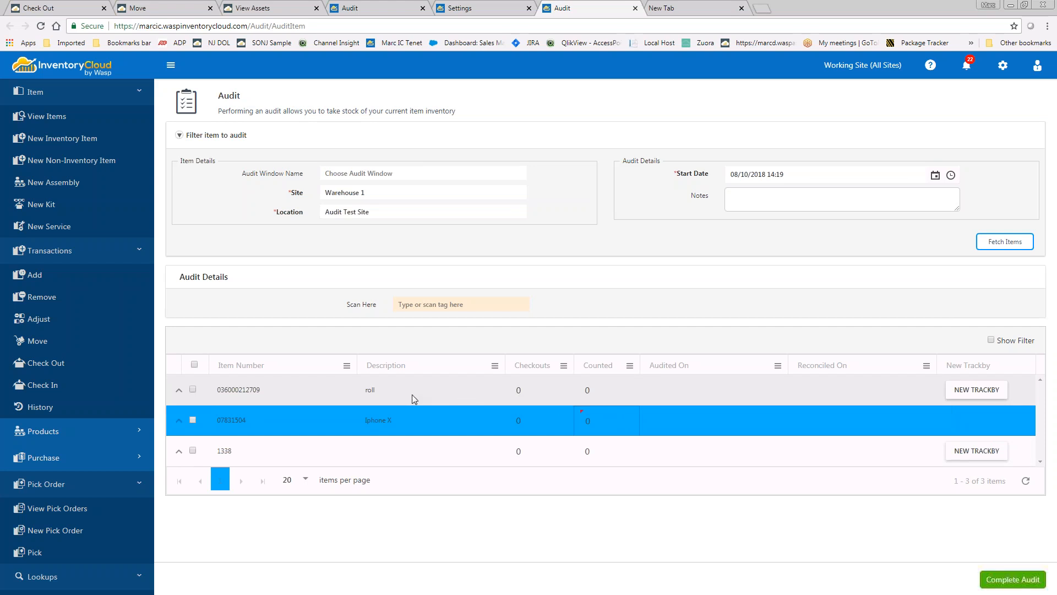
pyautogui.moveTo(399, 425)
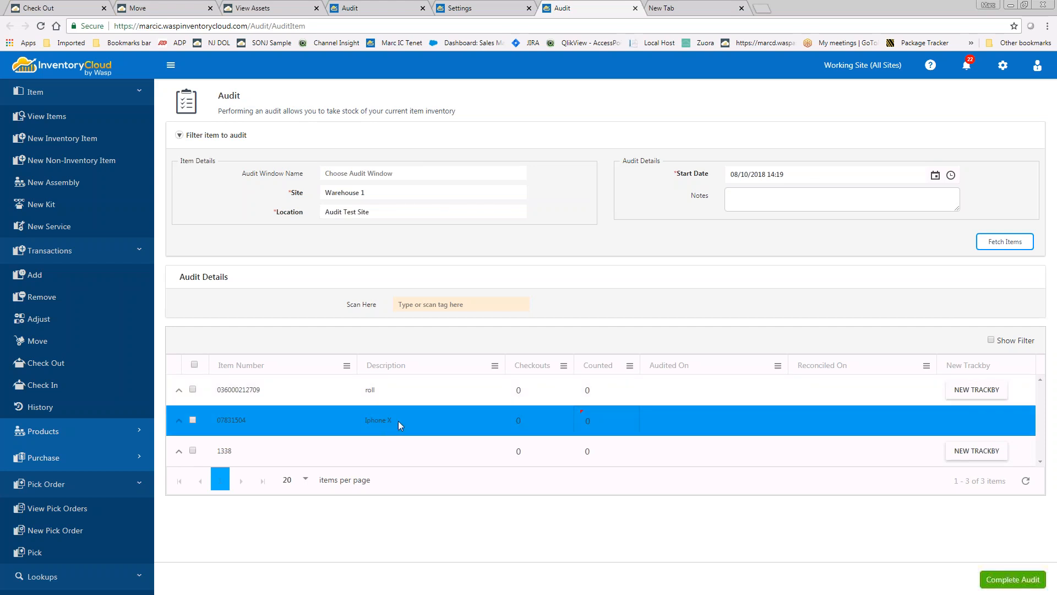
pyautogui.moveTo(406, 424)
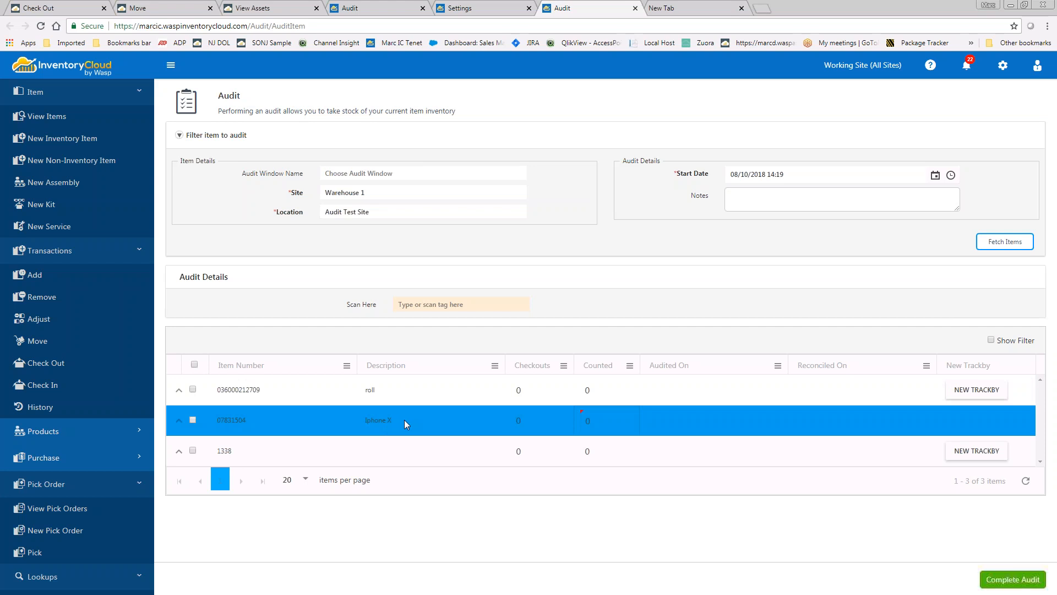
pyautogui.moveTo(421, 424)
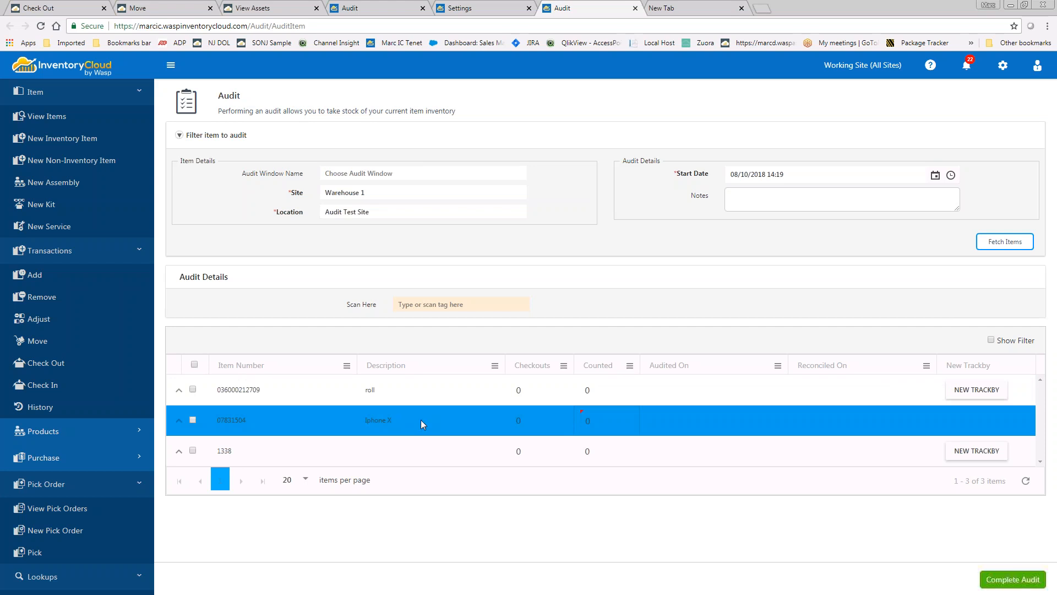
pyautogui.moveTo(390, 430)
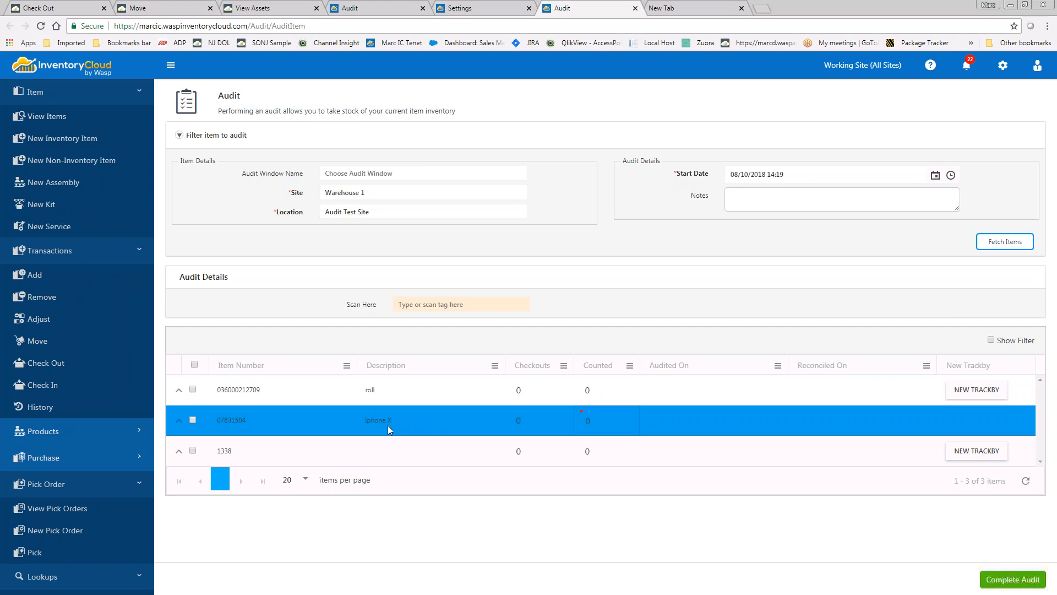
pyautogui.moveTo(594, 426)
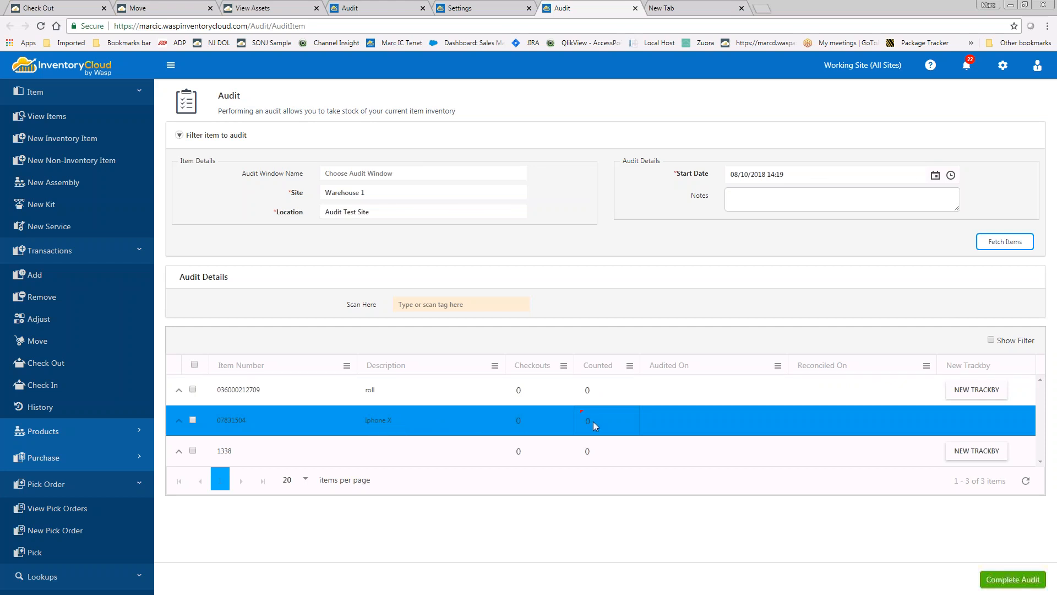
pyautogui.click(600, 419)
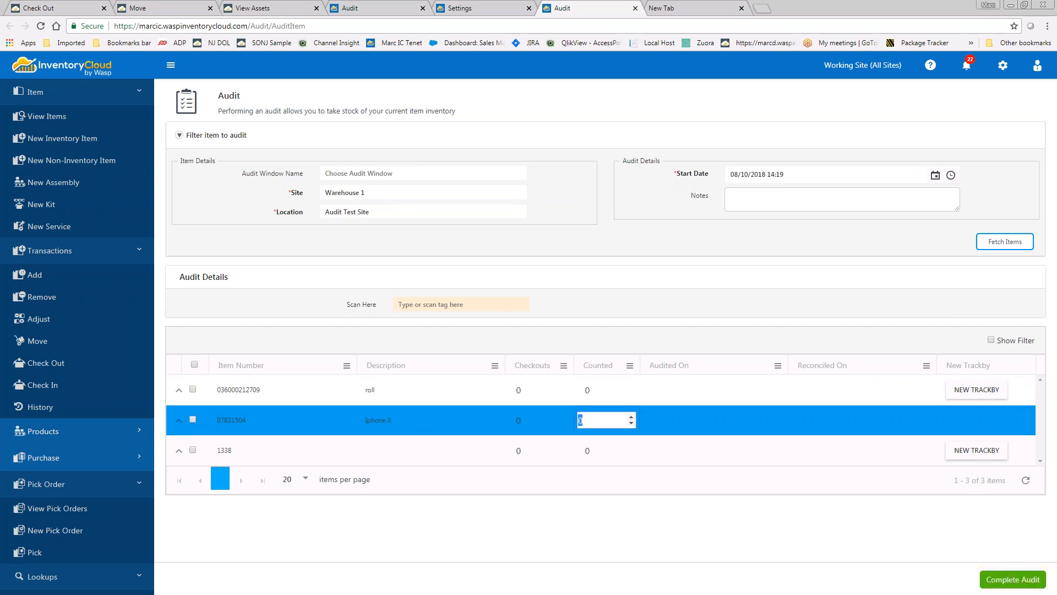
pyautogui.write('11')
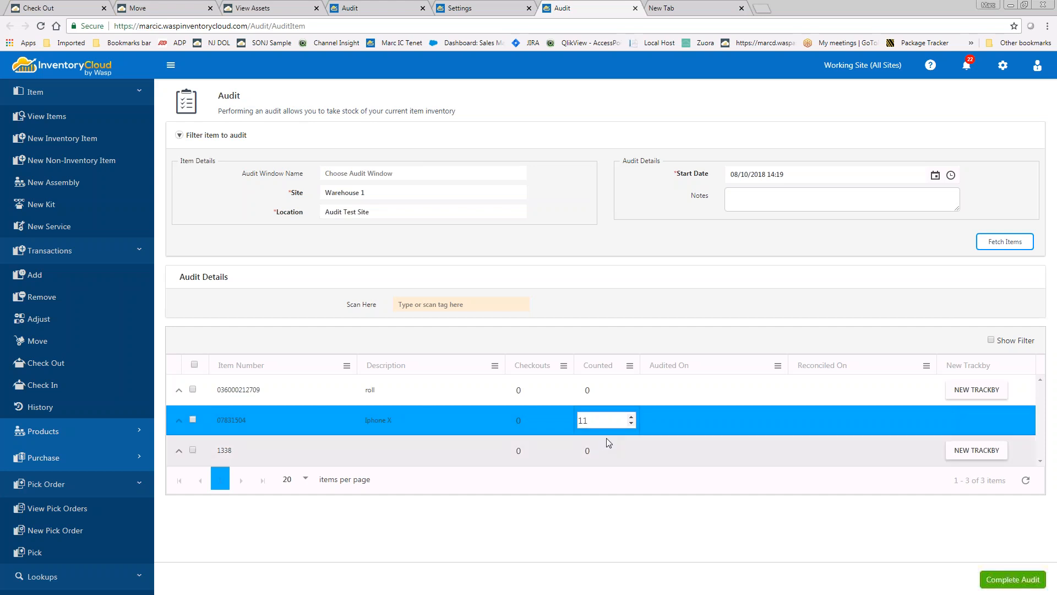
pyautogui.moveTo(387, 228)
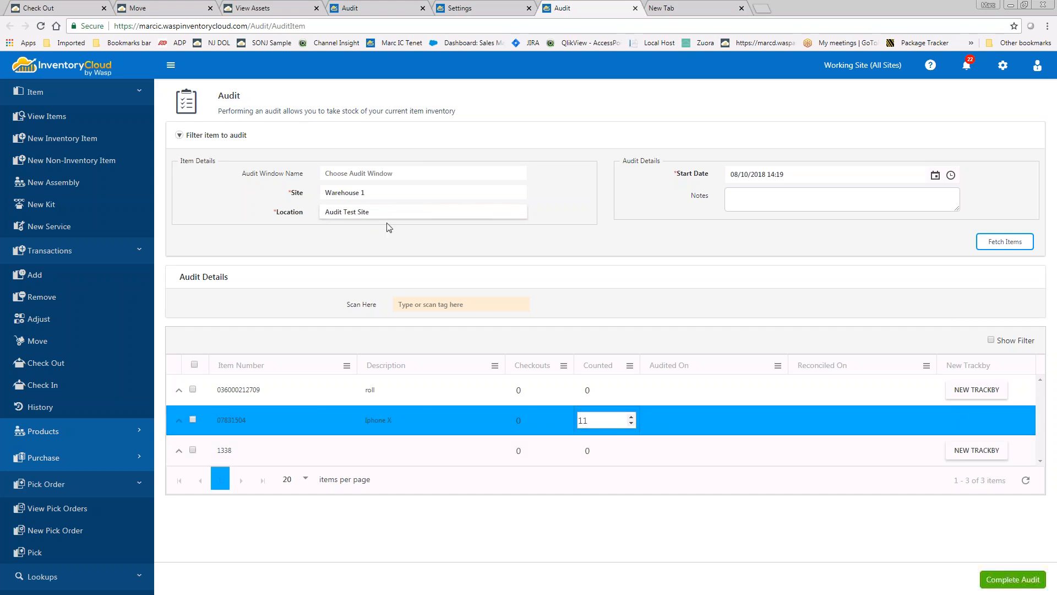
pyautogui.click(193, 420)
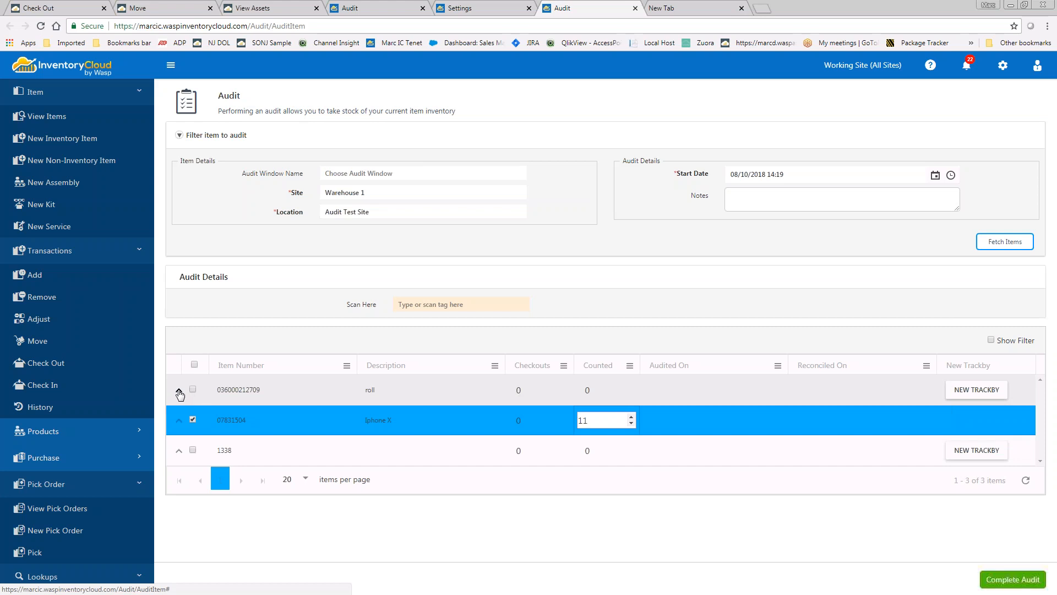
pyautogui.click(178, 420)
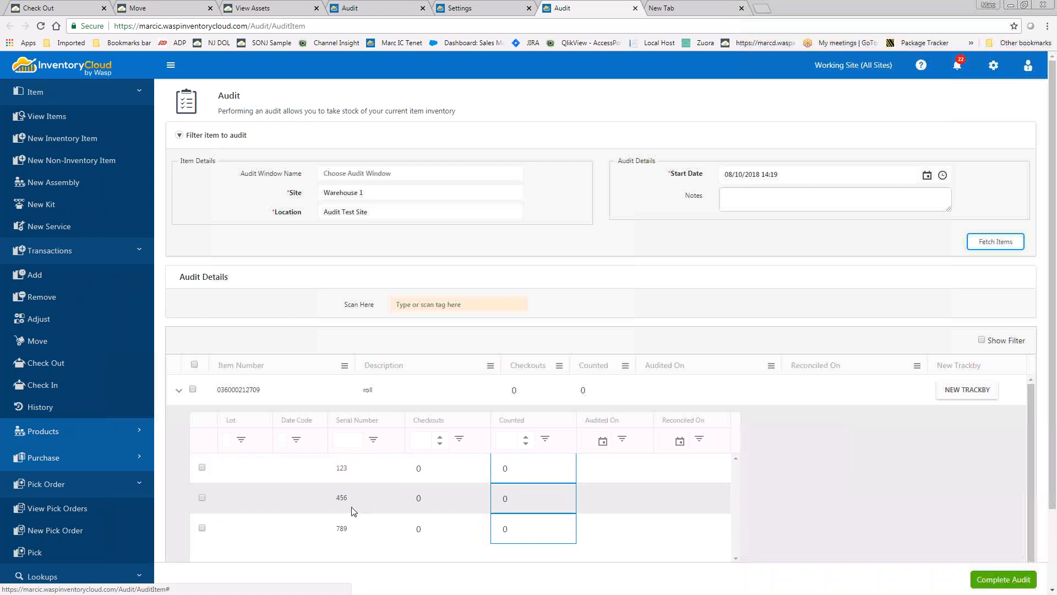
pyautogui.write('1')
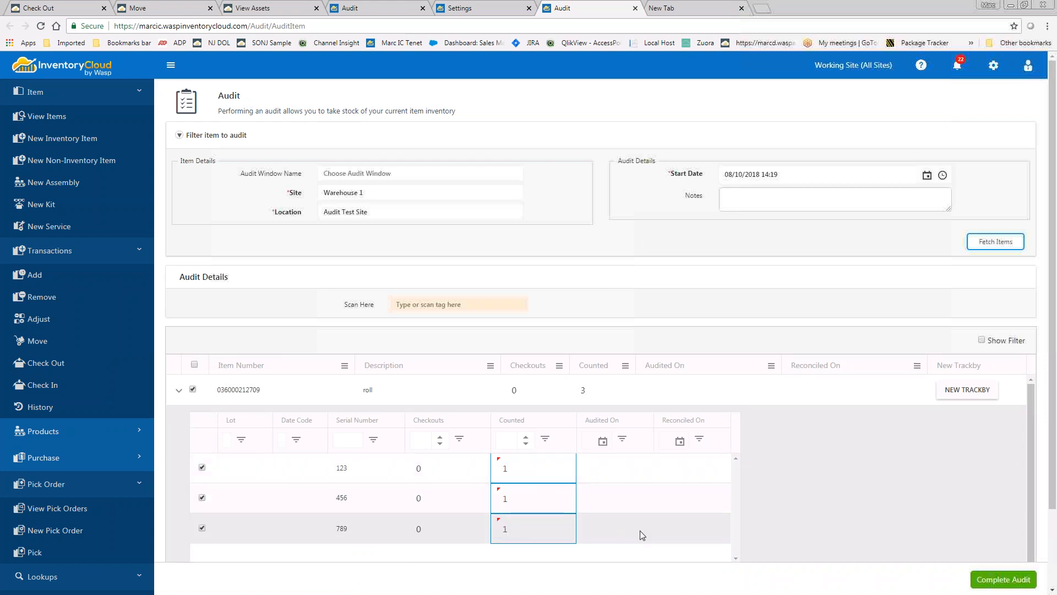
pyautogui.scroll(-3)
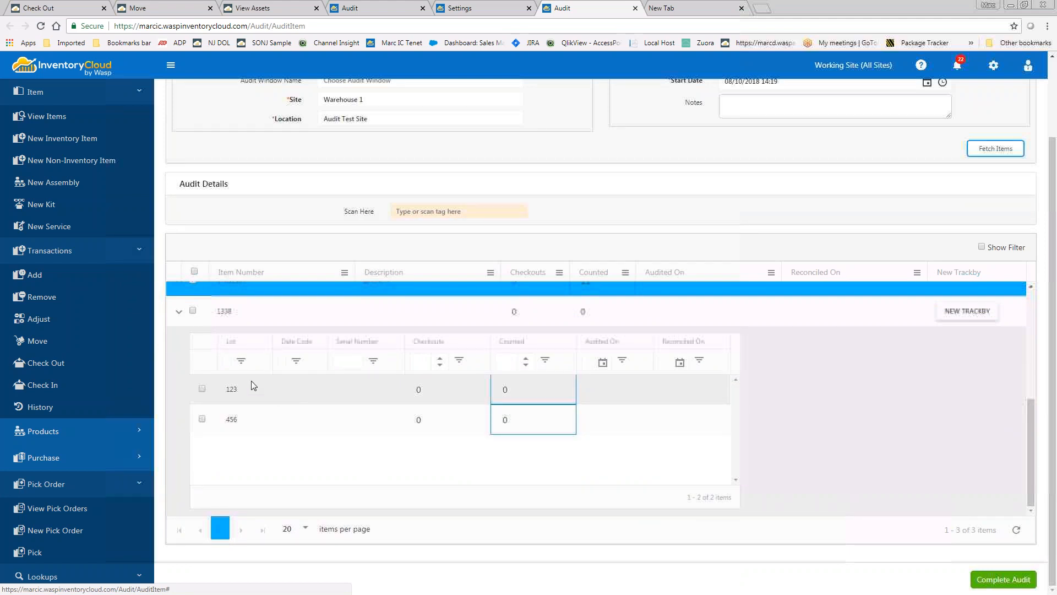
pyautogui.moveTo(523, 395)
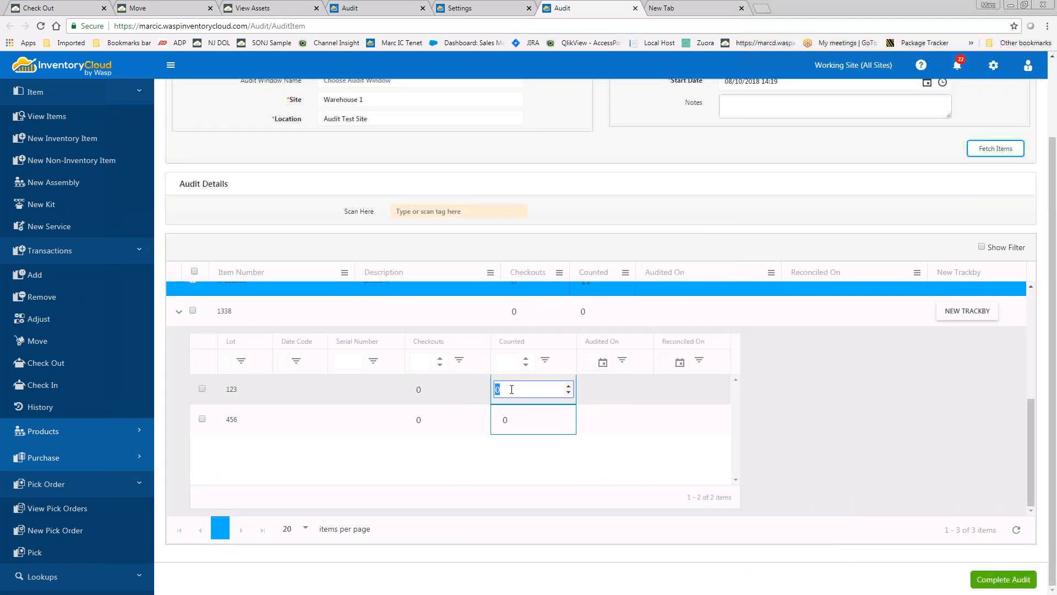
pyautogui.moveTo(361, 393)
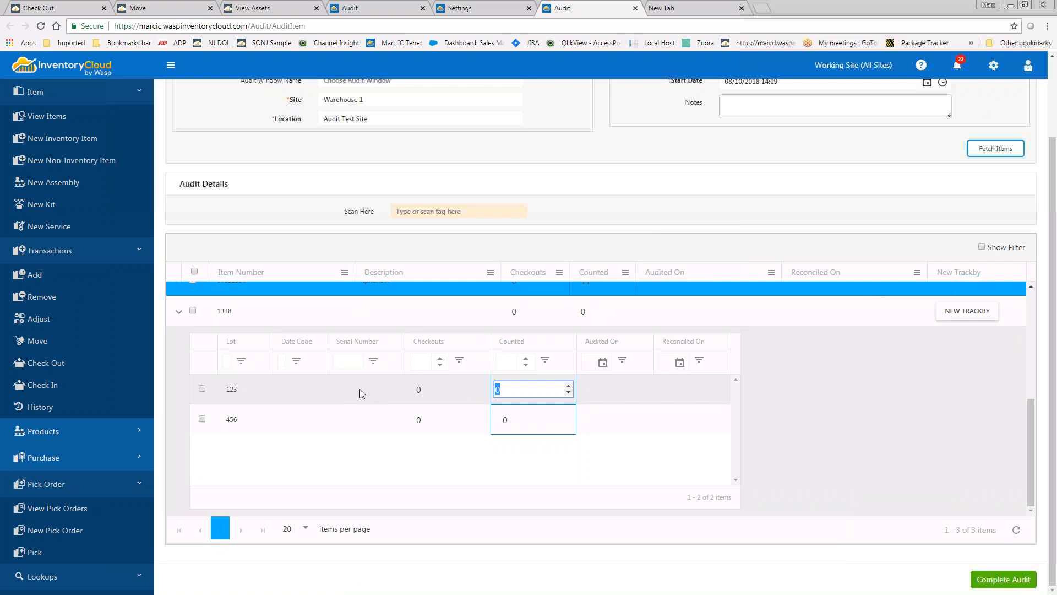
# - Count 5 for lot 123 and 6 for lot 456 of item 1338, then complete the audit
pyautogui.write('5')
pyautogui.click(534, 420)
pyautogui.write('6')
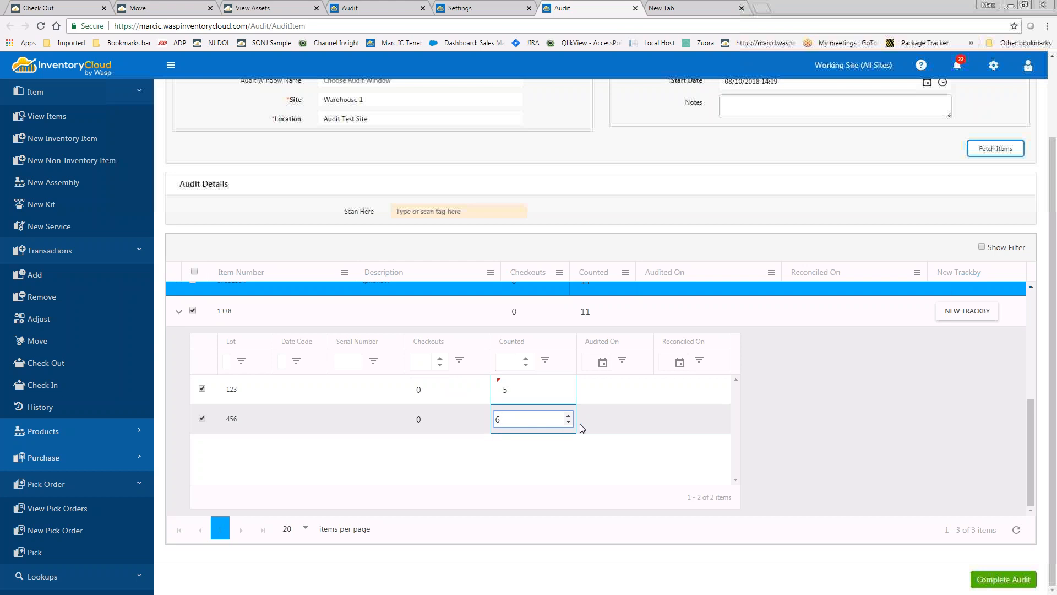
pyautogui.moveTo(596, 435)
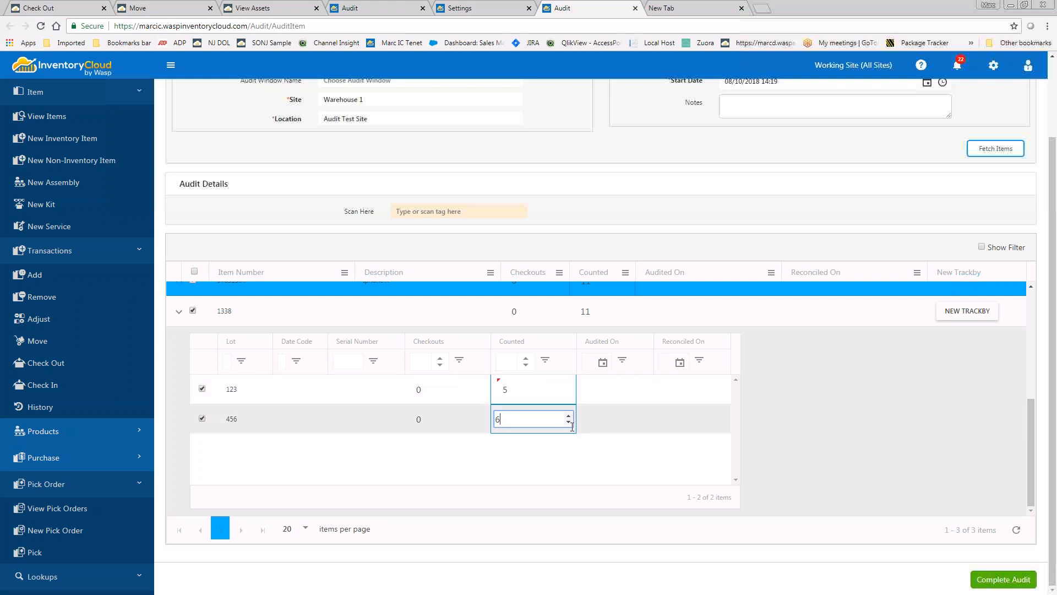
pyautogui.moveTo(614, 435)
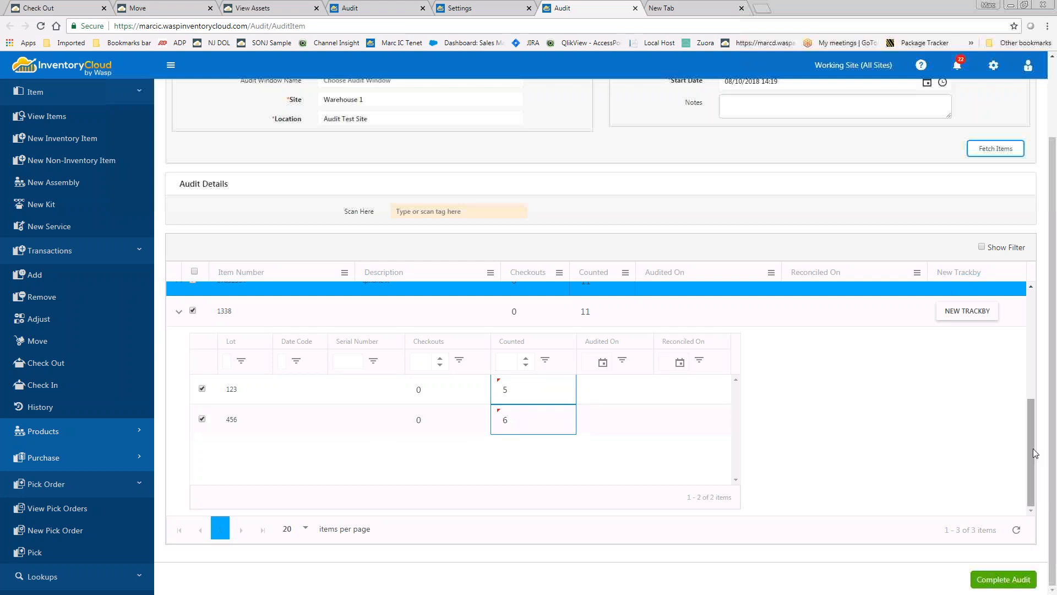
pyautogui.moveTo(1004, 579)
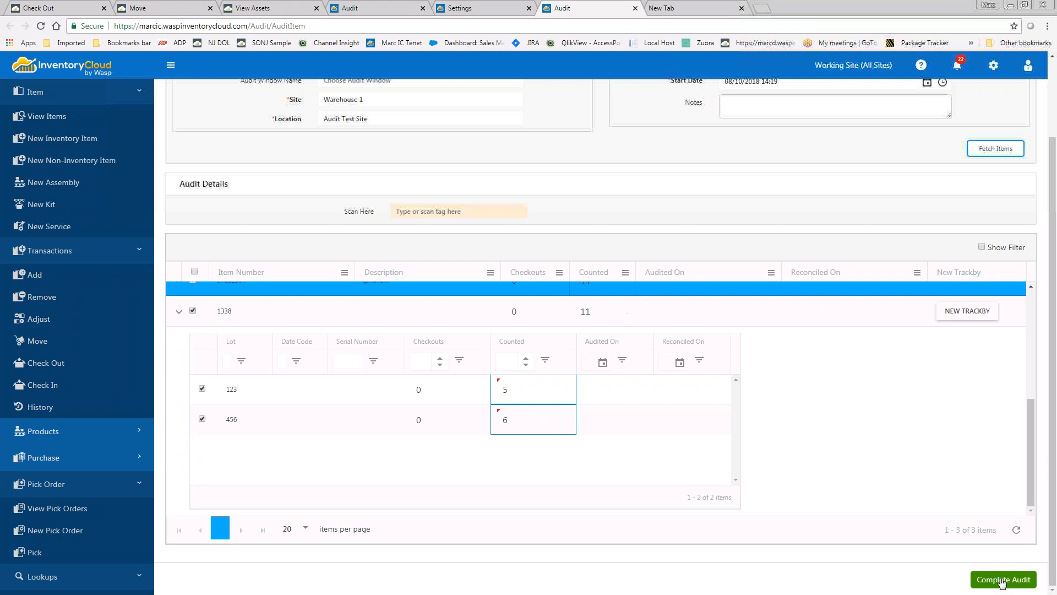
pyautogui.click(1003, 579)
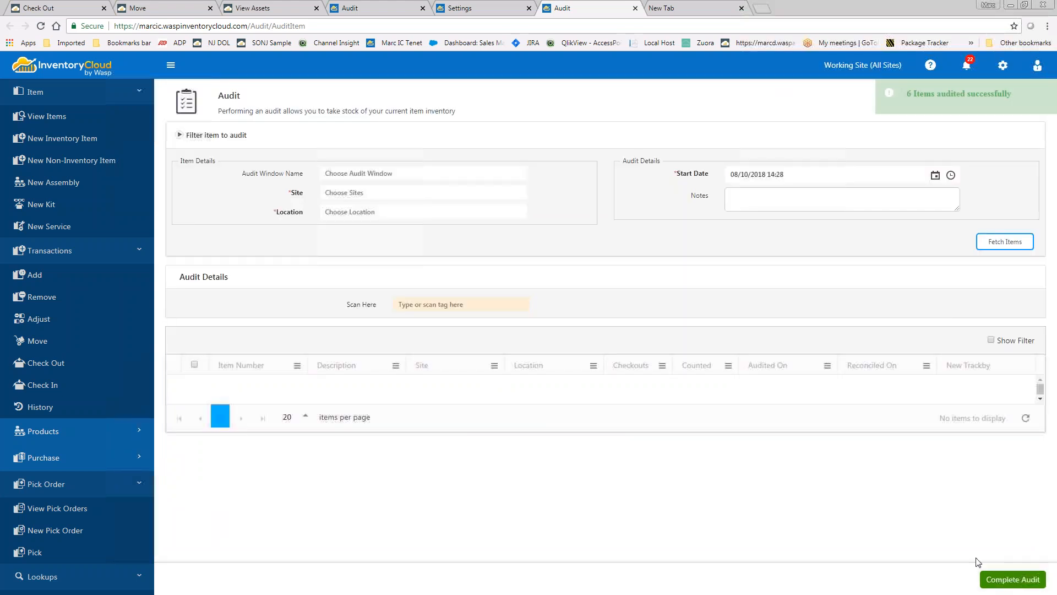
pyautogui.moveTo(680, 412)
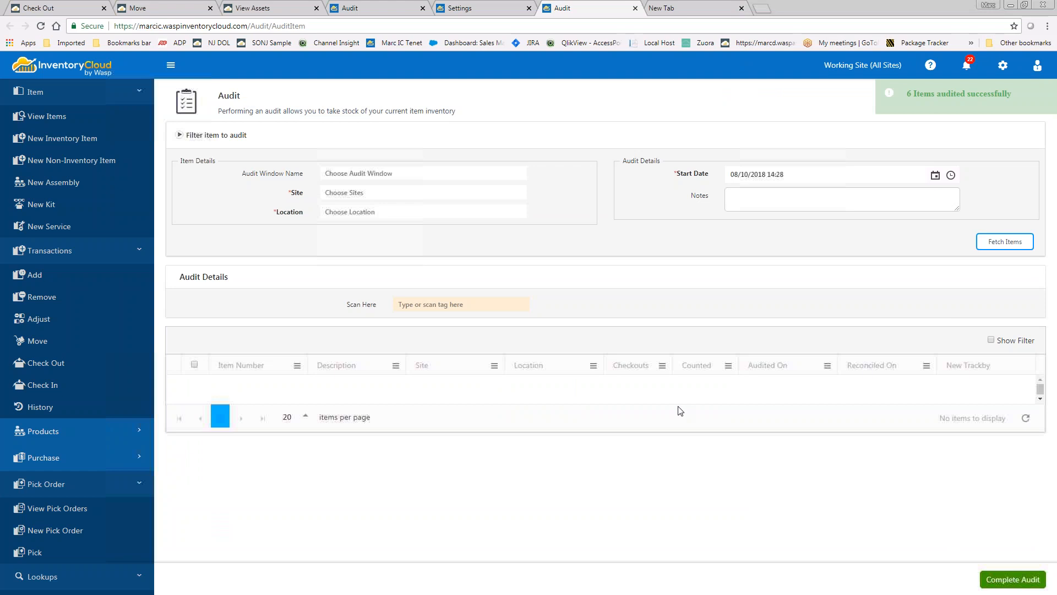
pyautogui.moveTo(139, 412)
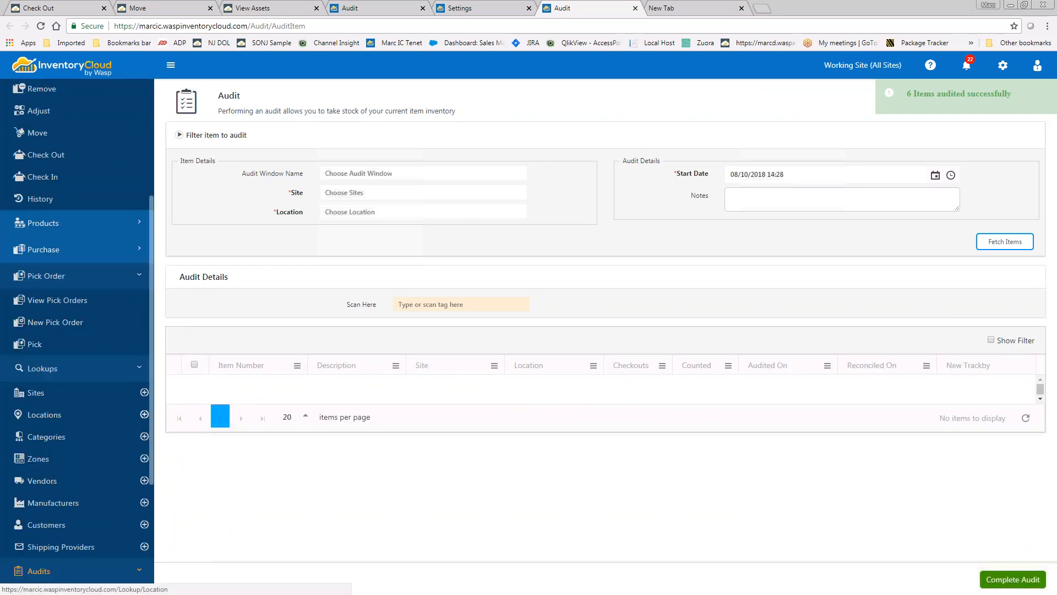
# - Open Audits > Reconcile in a new tab, filtered to Warehouse 1 and Audit Test Site
pyautogui.scroll(-3)
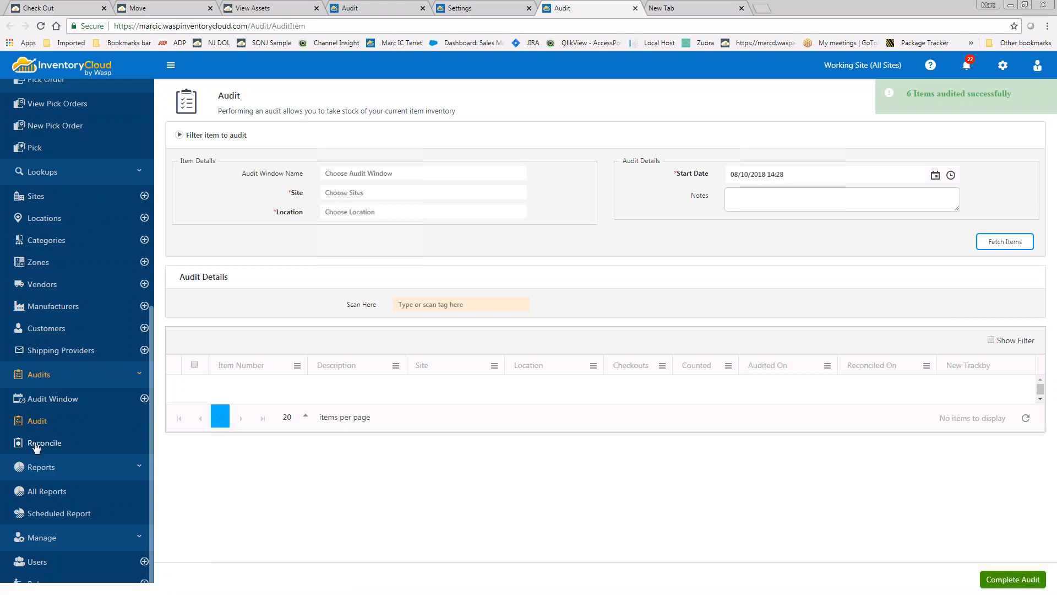
pyautogui.click(43, 443)
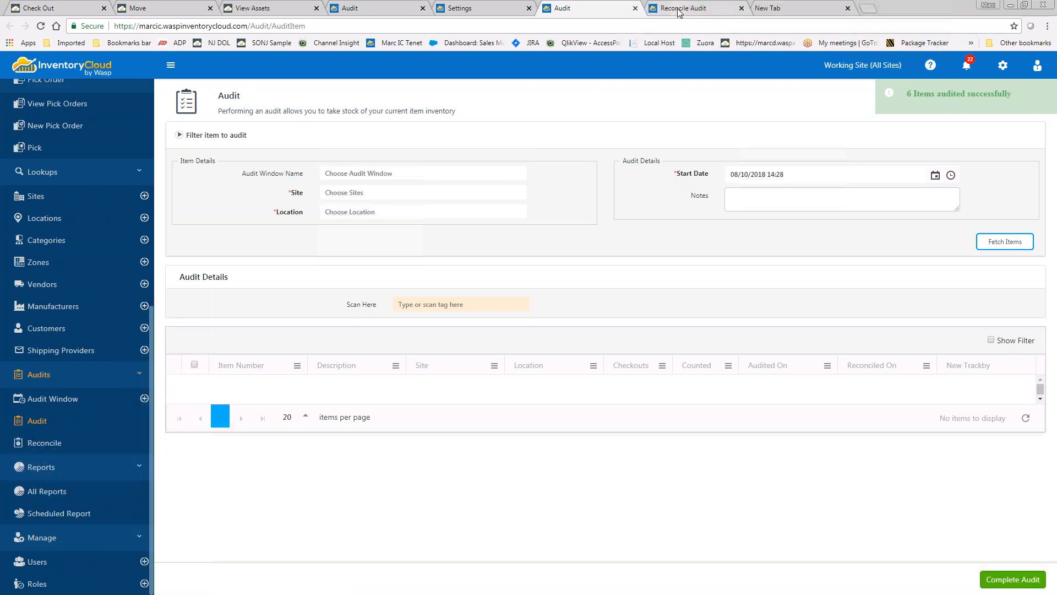
pyautogui.click(682, 8)
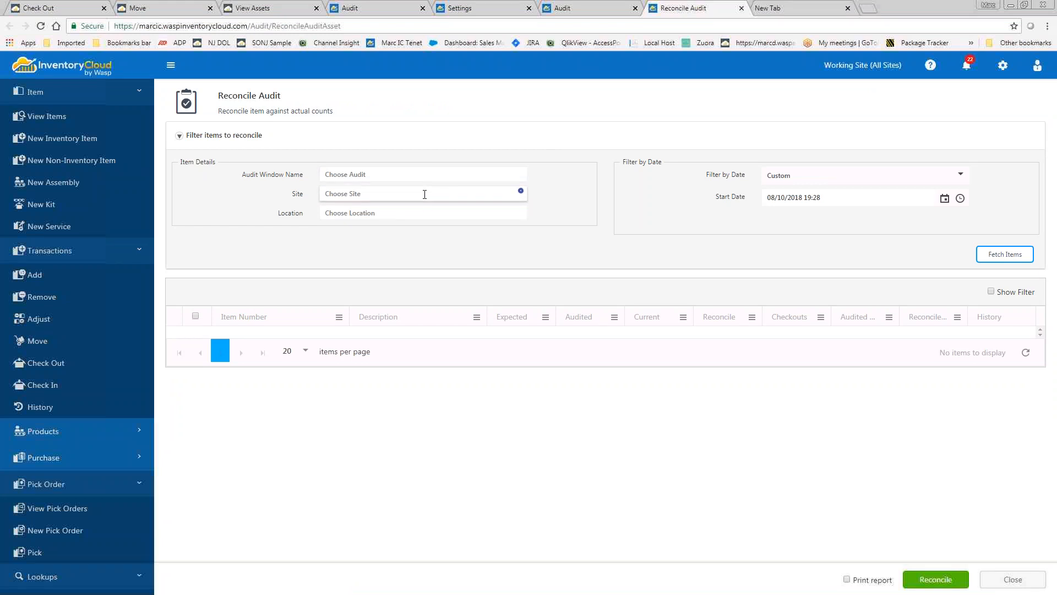
pyautogui.click(423, 193)
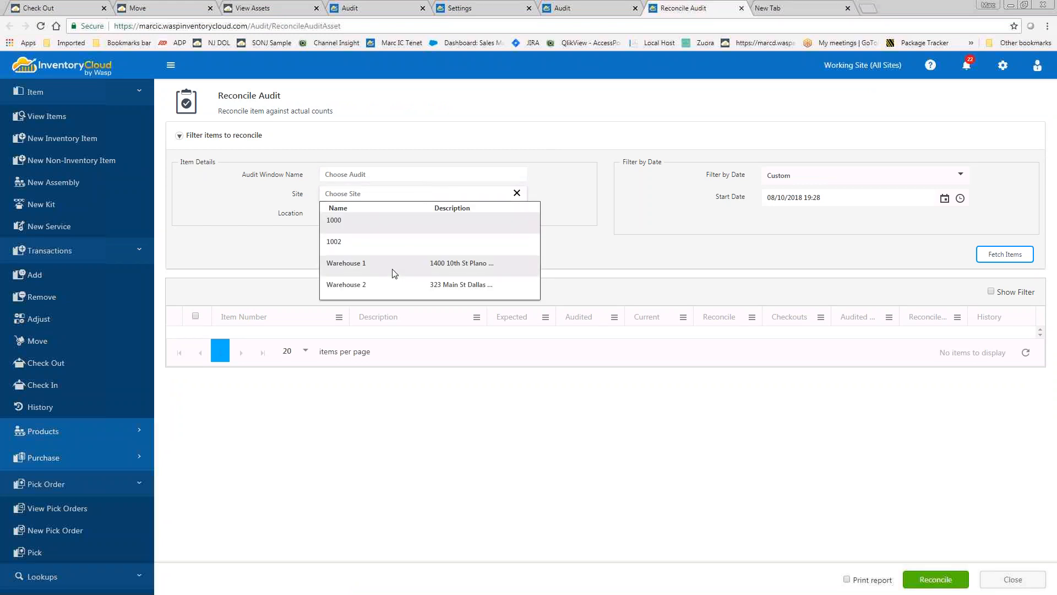
pyautogui.click(346, 263)
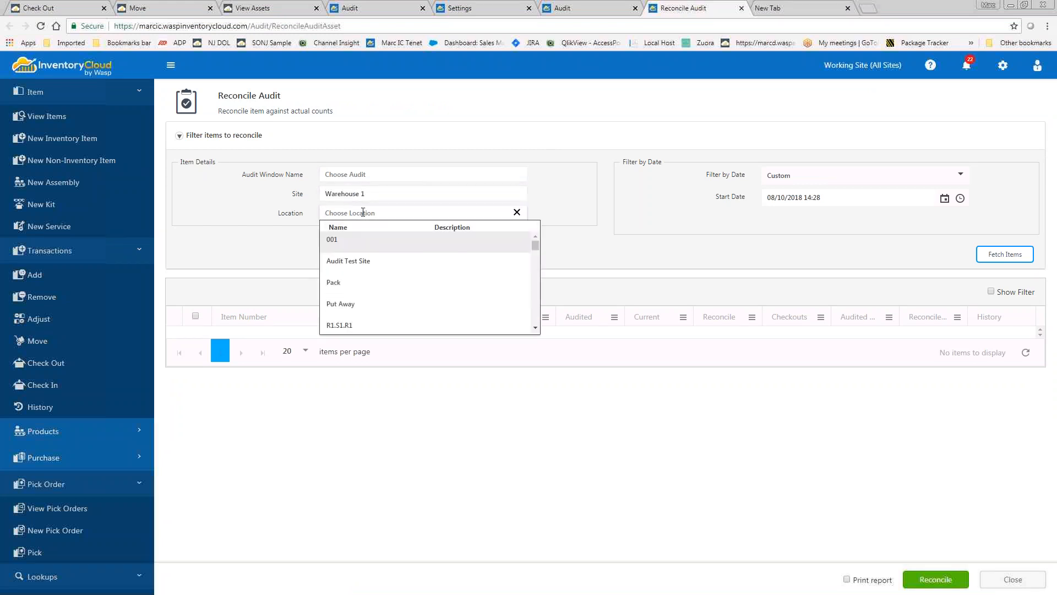
pyautogui.click(348, 261)
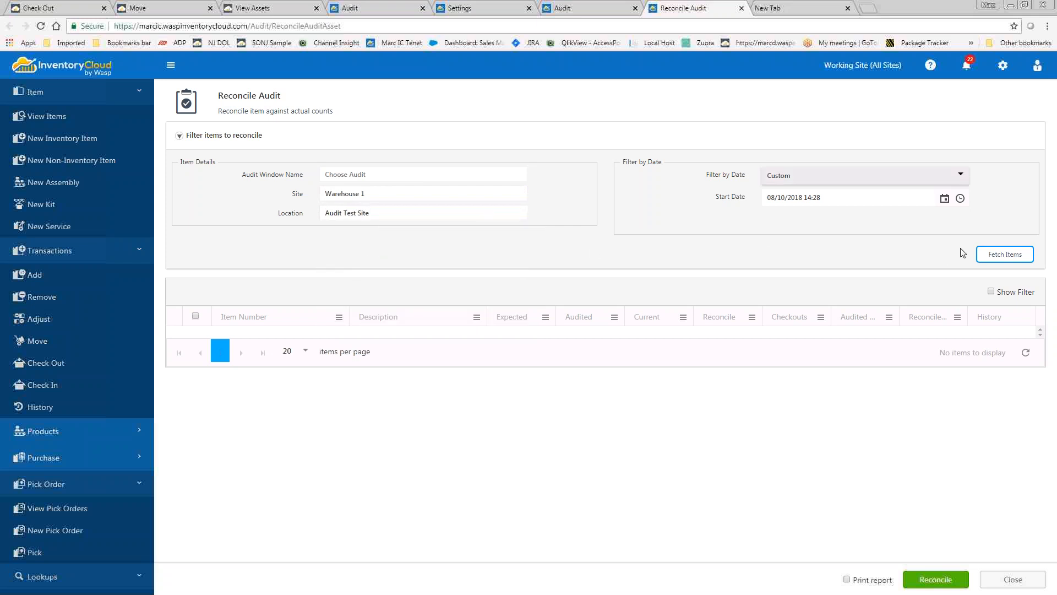
pyautogui.click(1004, 254)
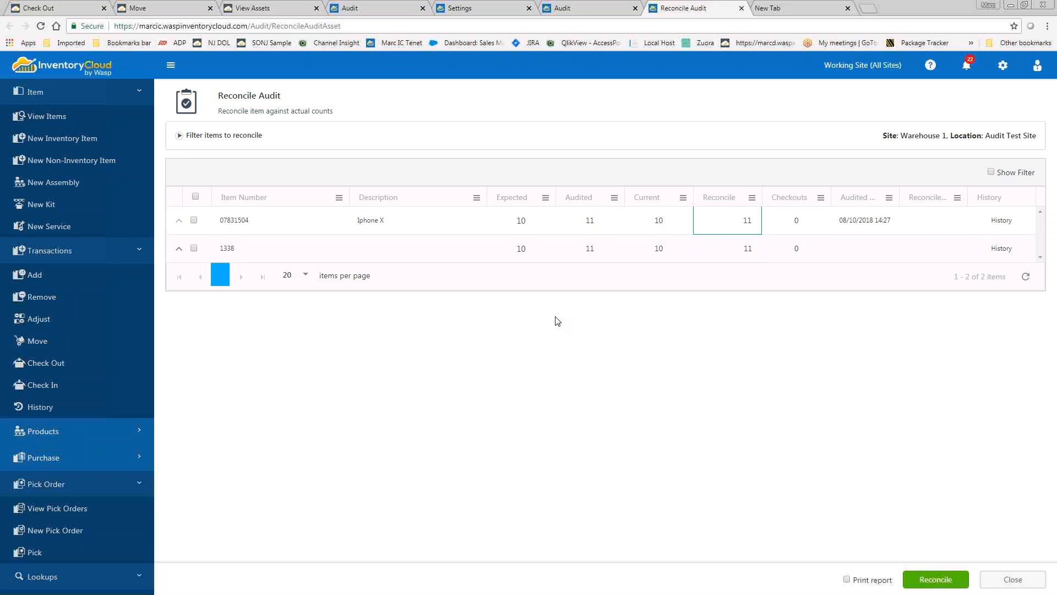
pyautogui.moveTo(633, 264)
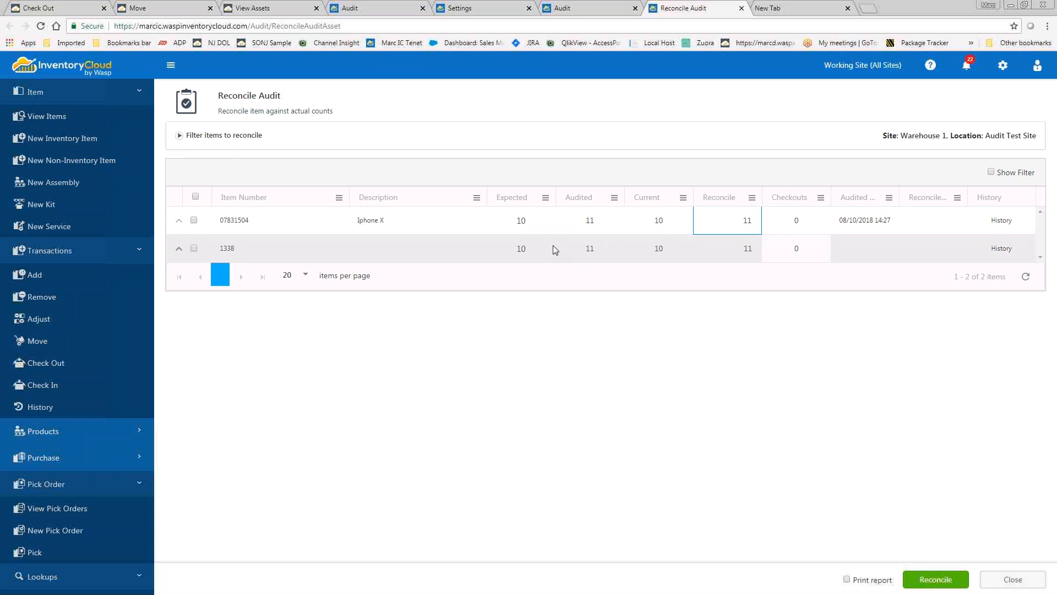
pyautogui.moveTo(526, 228)
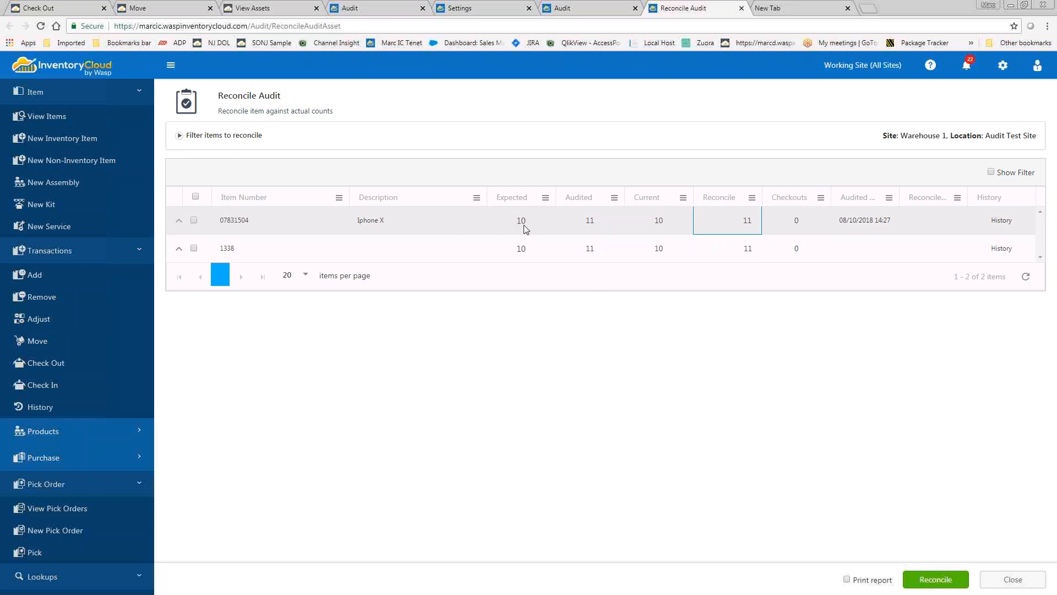
pyautogui.moveTo(538, 231)
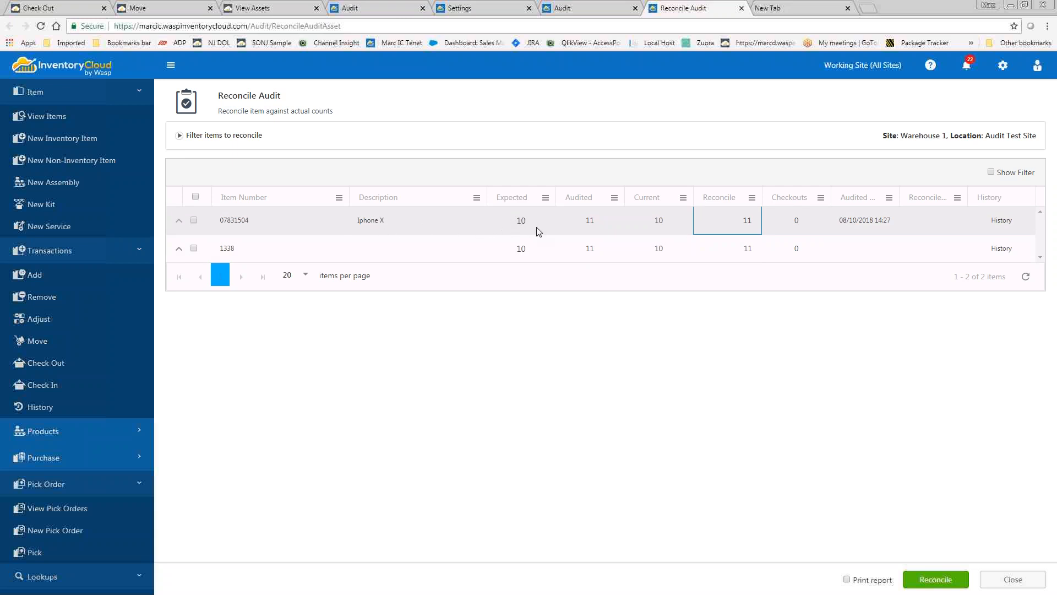
pyautogui.moveTo(600, 228)
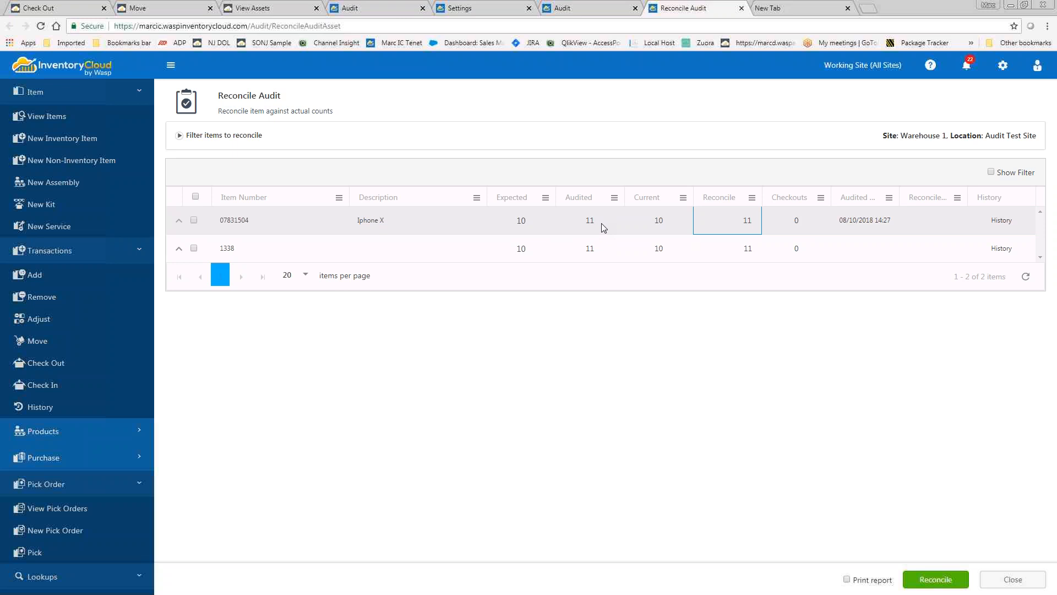
# - Set the Iphone X reconcile quantity to 11 and expand item 1338's lots
pyautogui.click(721, 219)
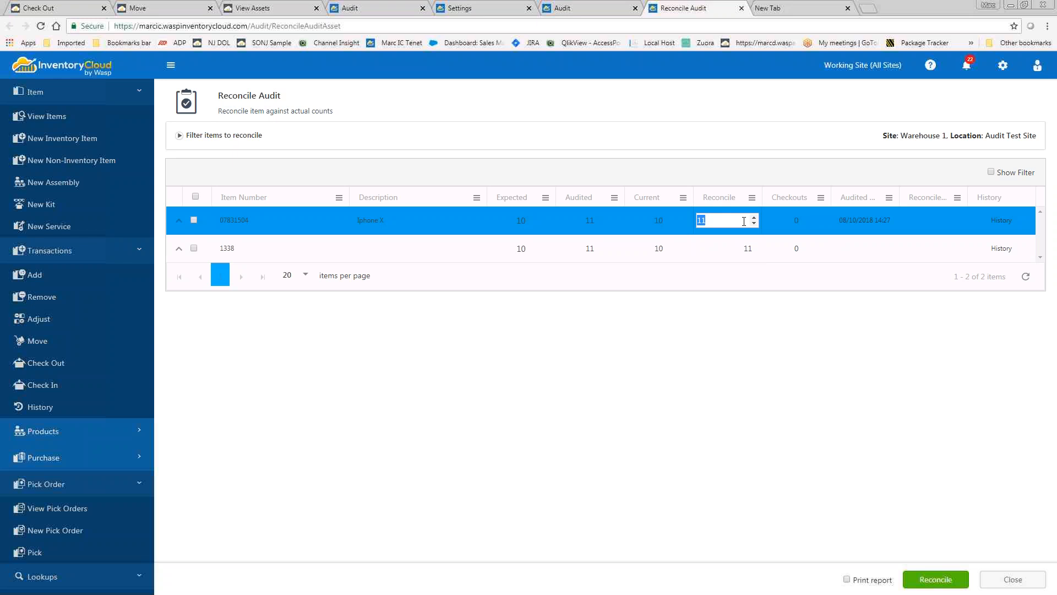
pyautogui.moveTo(738, 399)
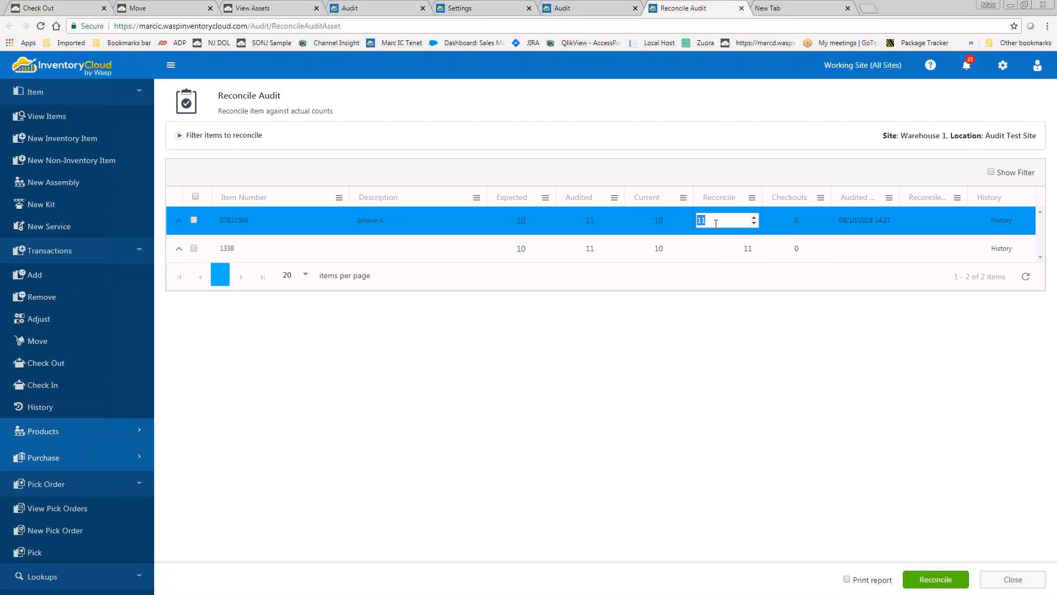
pyautogui.moveTo(589, 225)
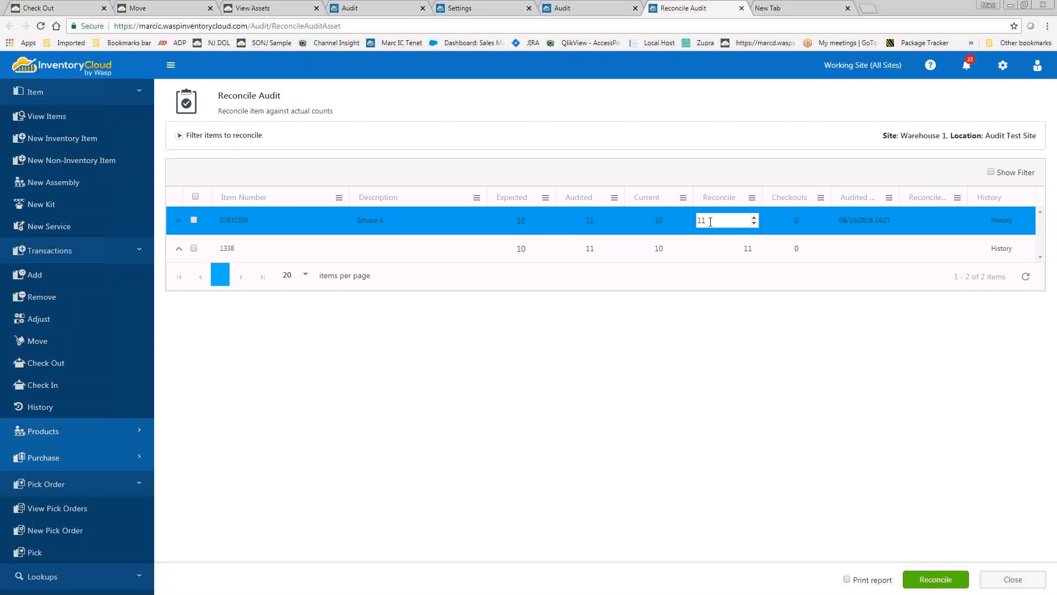
pyautogui.click(756, 425)
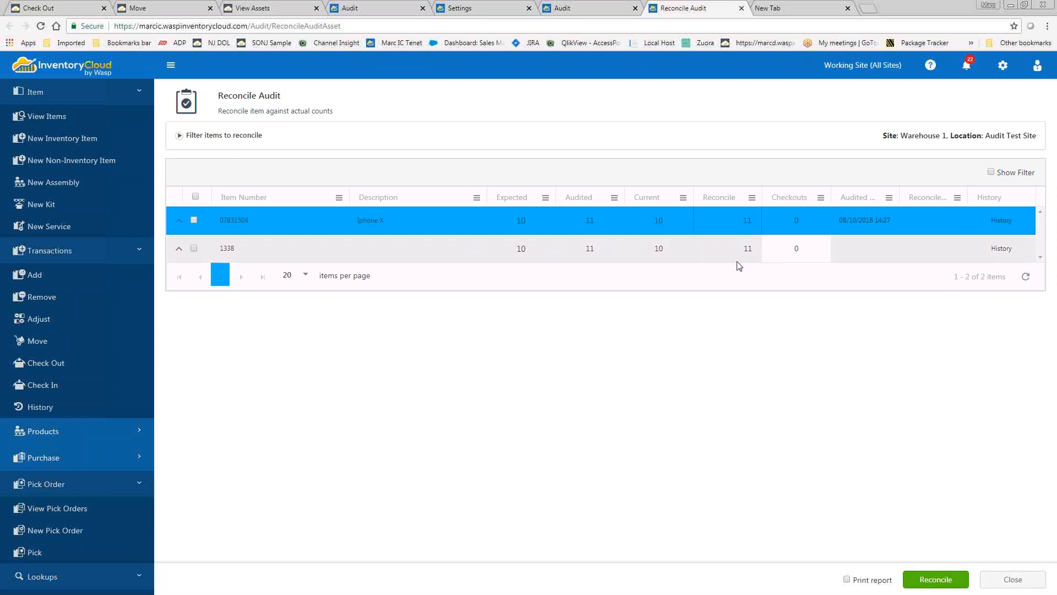
pyautogui.click(178, 248)
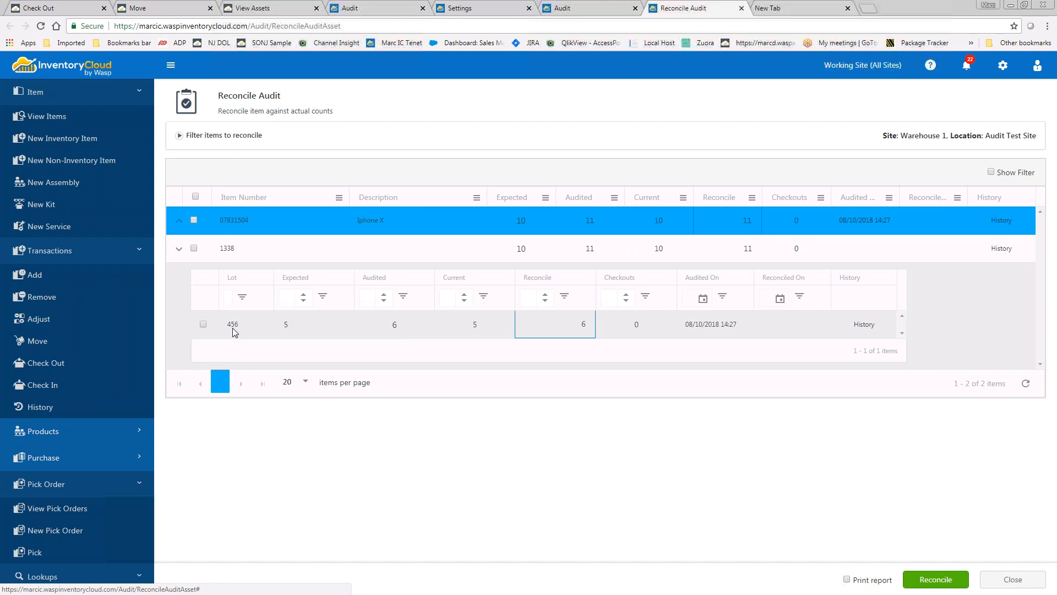
pyautogui.moveTo(309, 327)
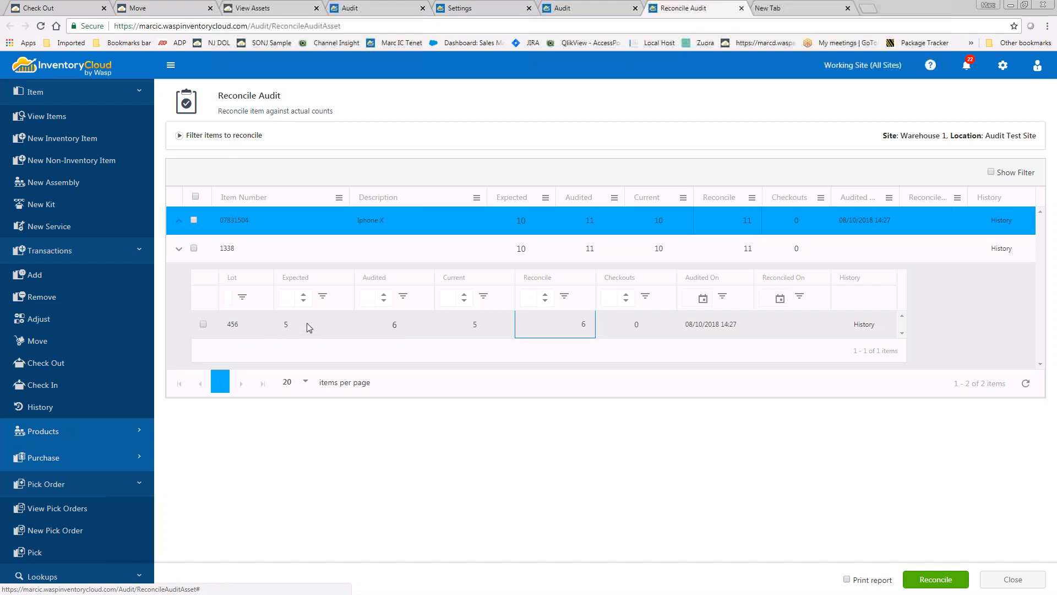
pyautogui.moveTo(413, 340)
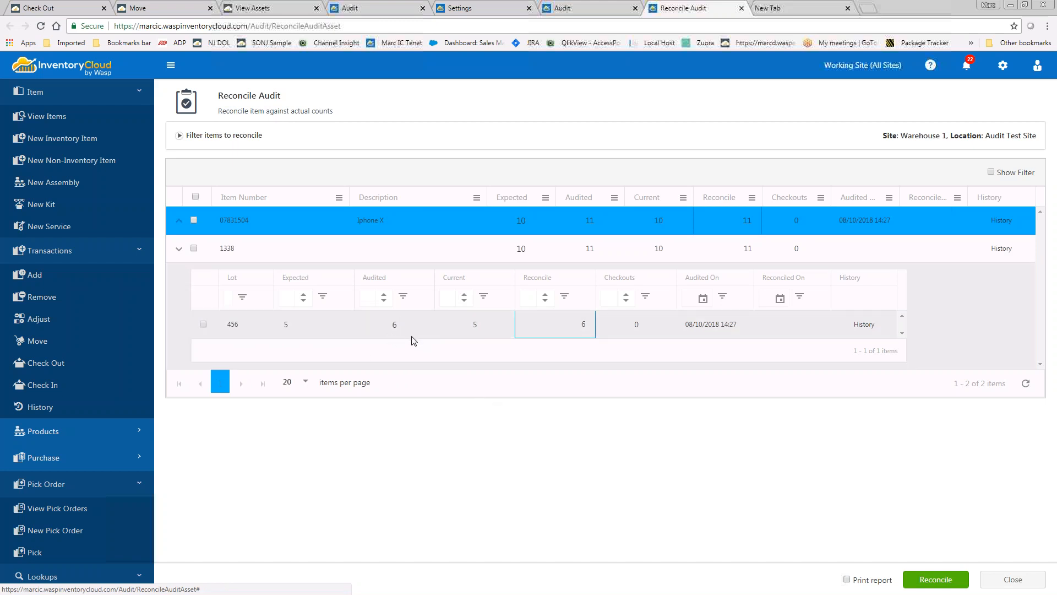
pyautogui.moveTo(579, 412)
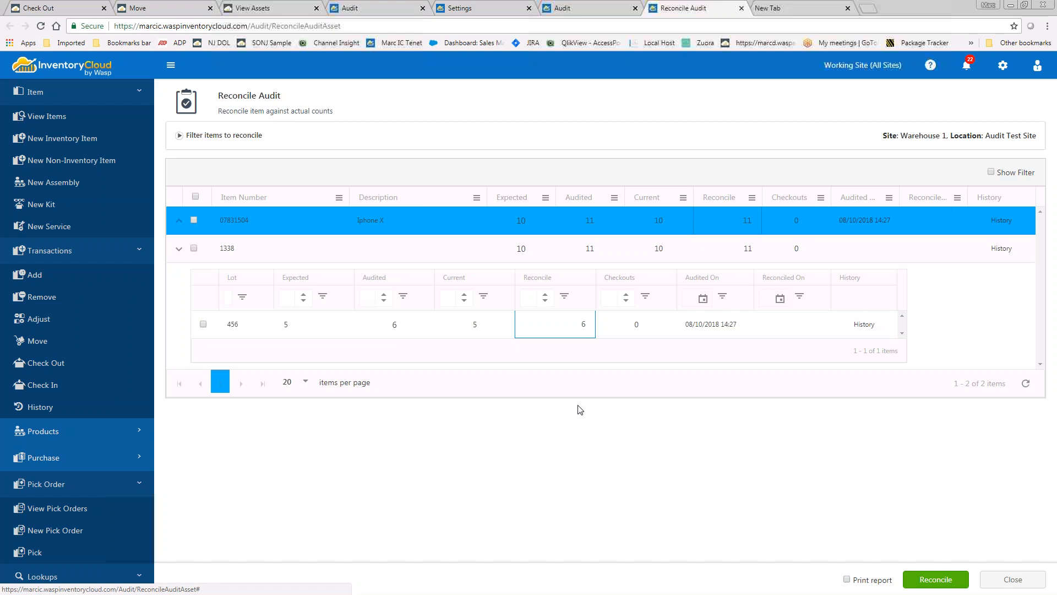
pyautogui.moveTo(723, 451)
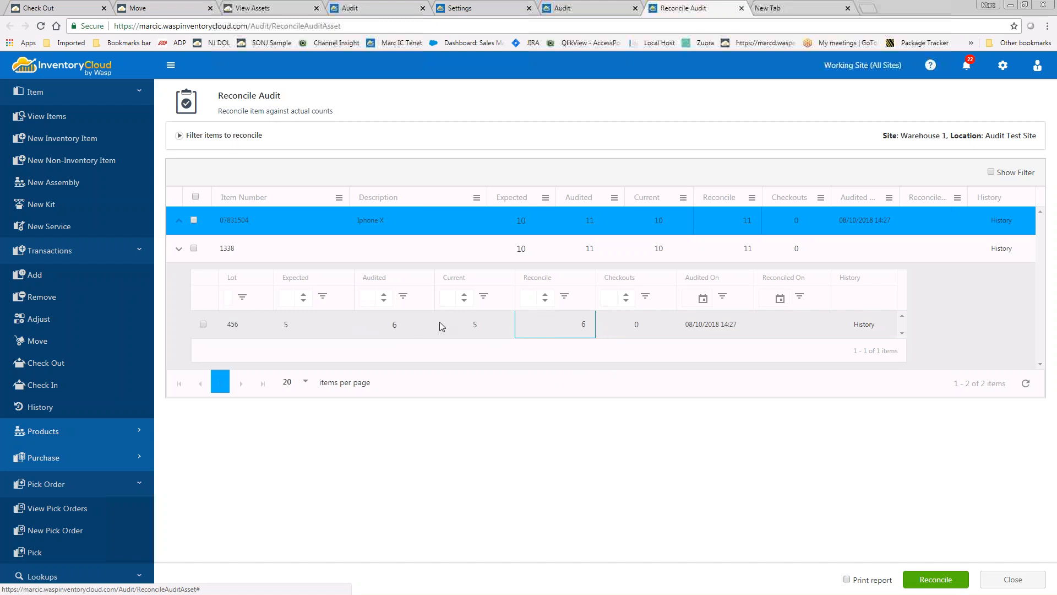
pyautogui.moveTo(586, 330)
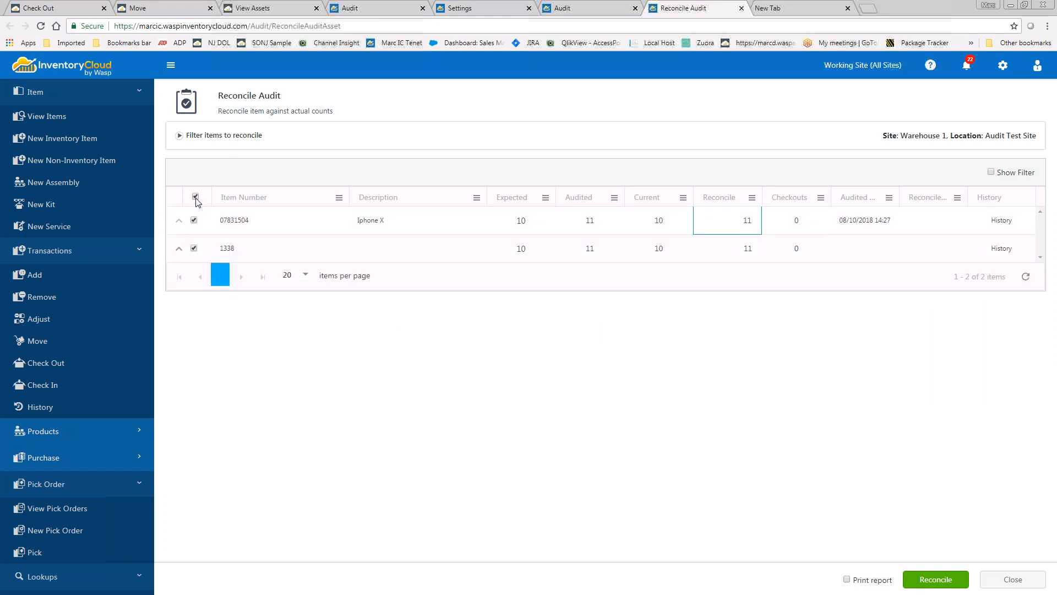
# - Select both audited items and start reconciling them, opening the confirmation warning
pyautogui.click(196, 196)
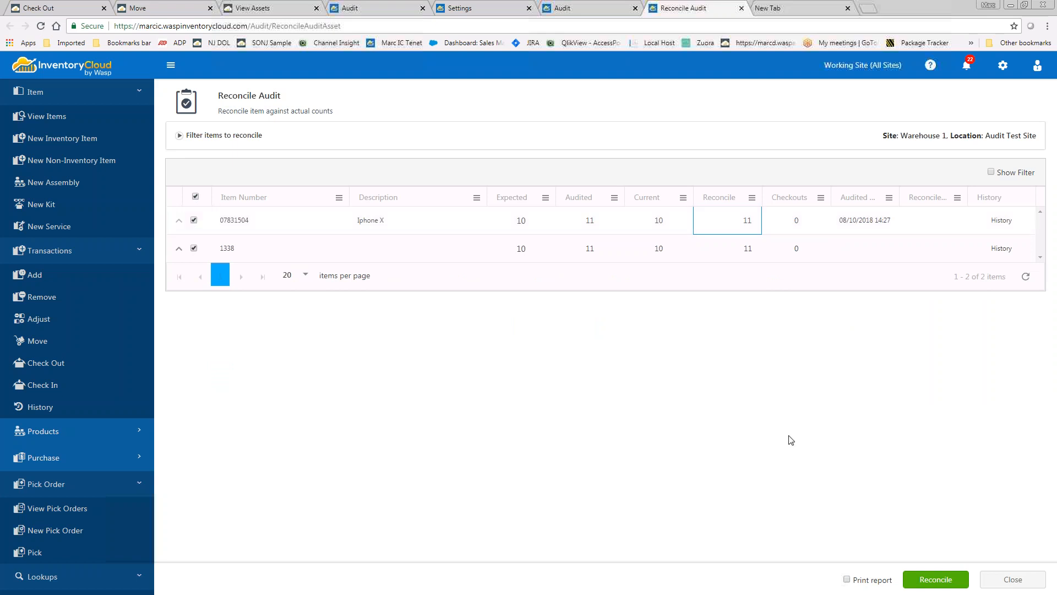
pyautogui.moveTo(840, 457)
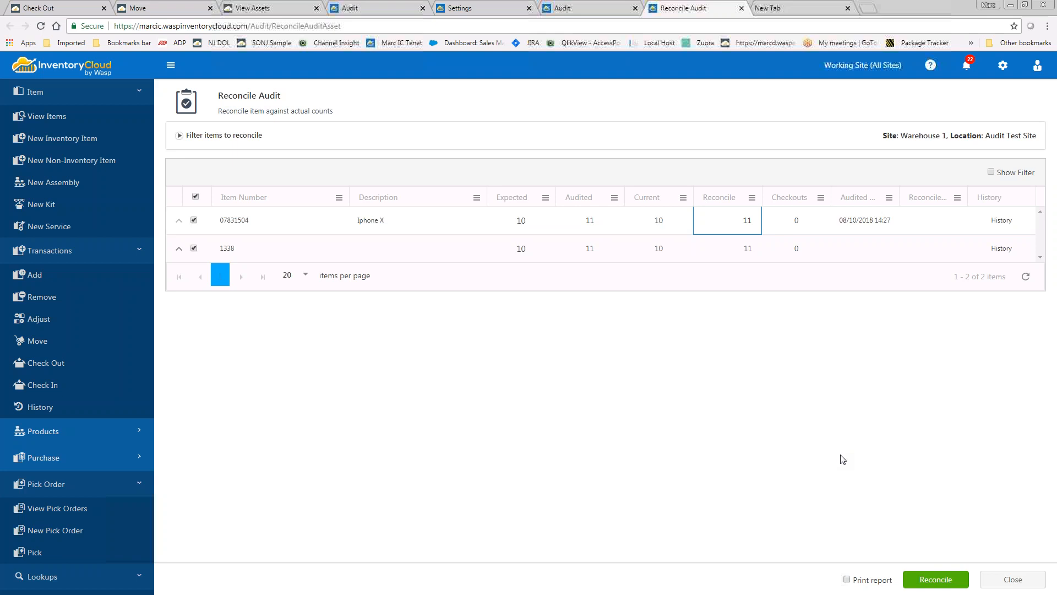
pyautogui.click(936, 579)
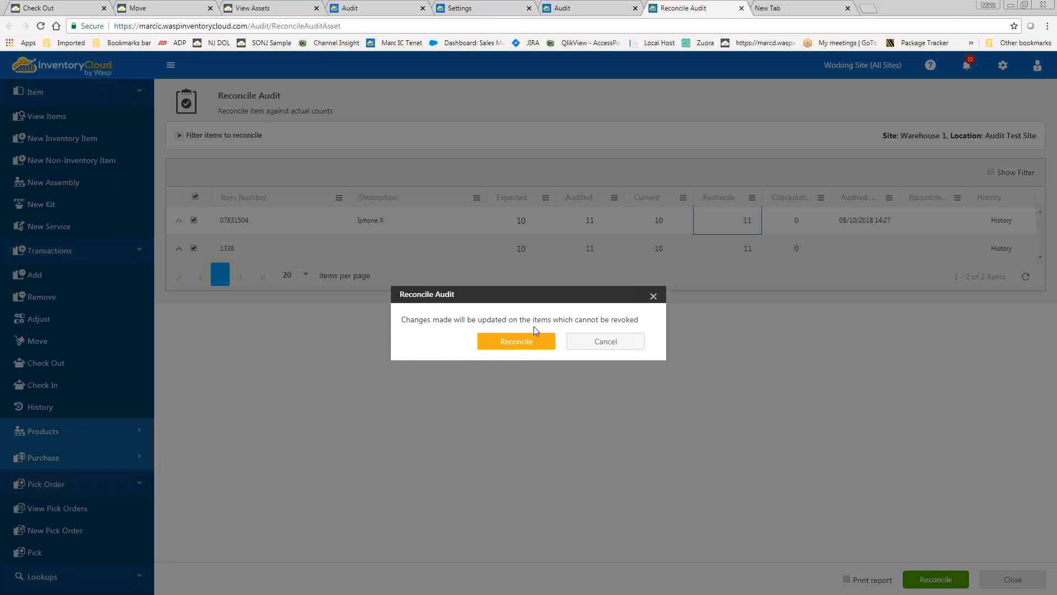
pyautogui.moveTo(582, 324)
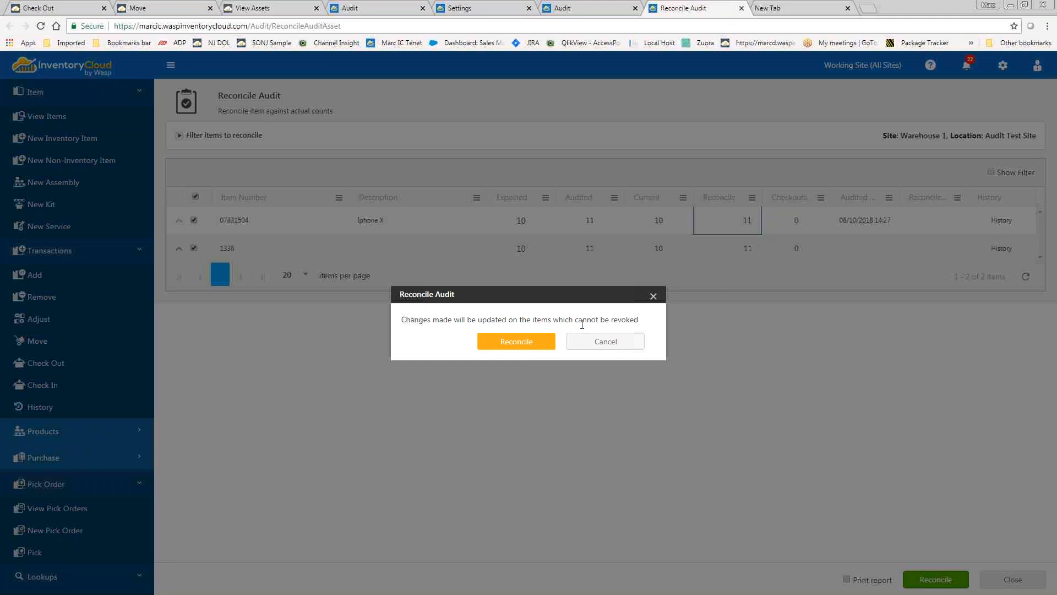
# - Confirm reconciliation, check lot 456 of item 1338, and reconcile both items again
pyautogui.click(516, 342)
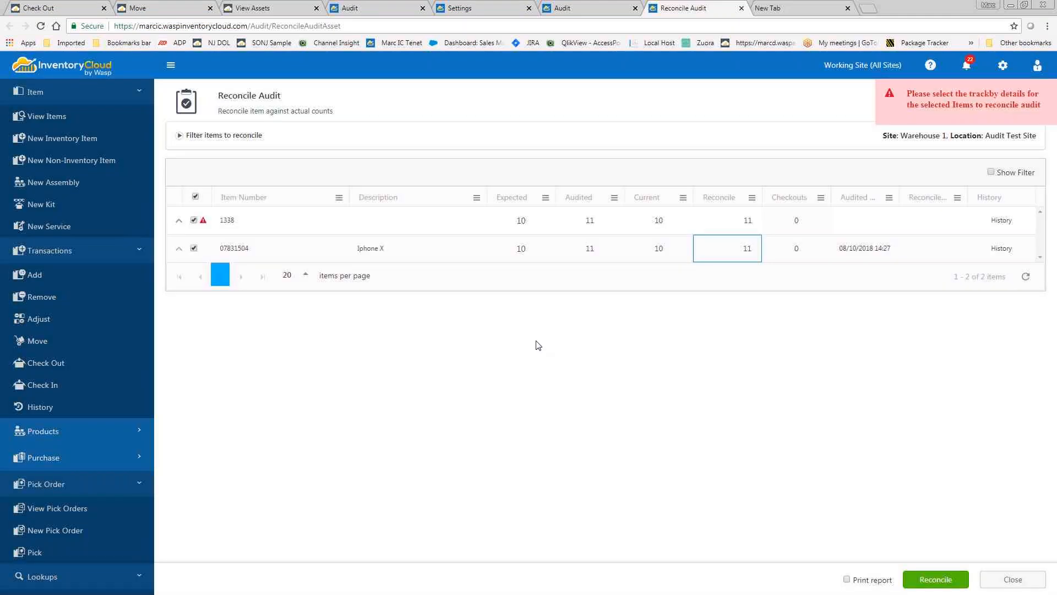
pyautogui.moveTo(623, 174)
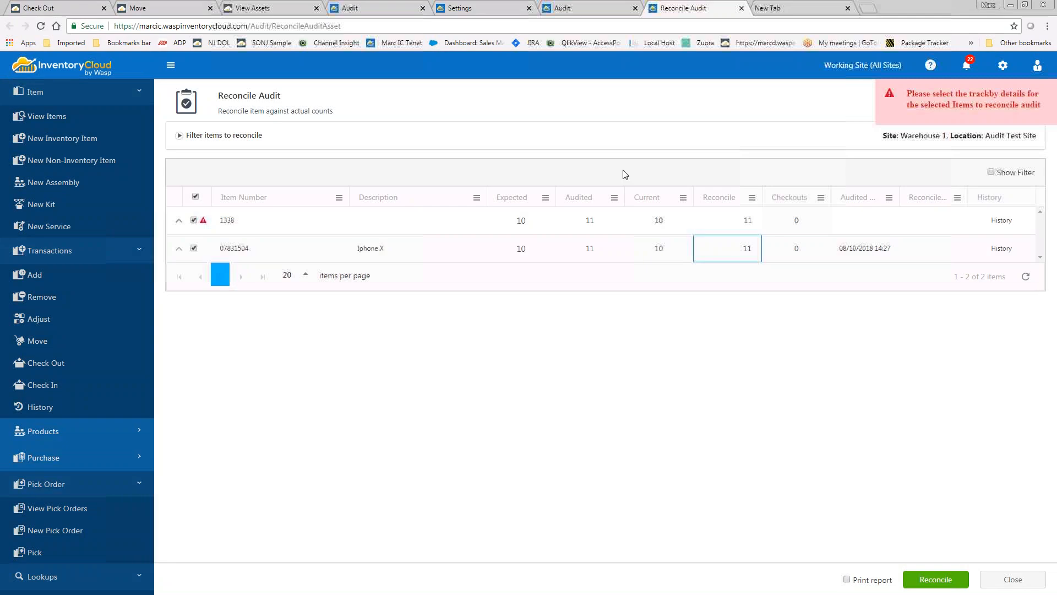
pyautogui.click(178, 220)
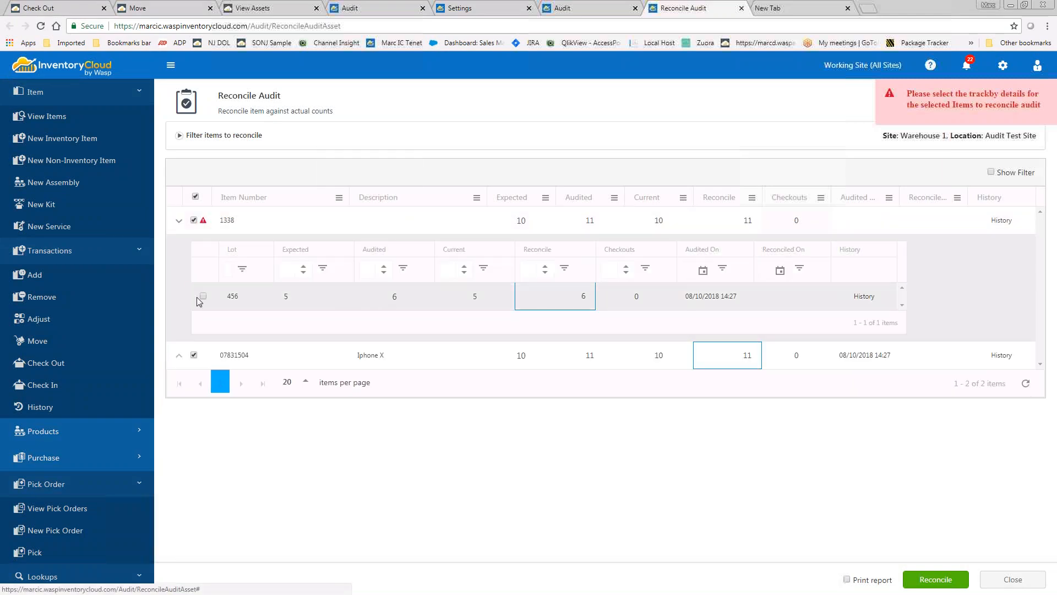
pyautogui.click(935, 579)
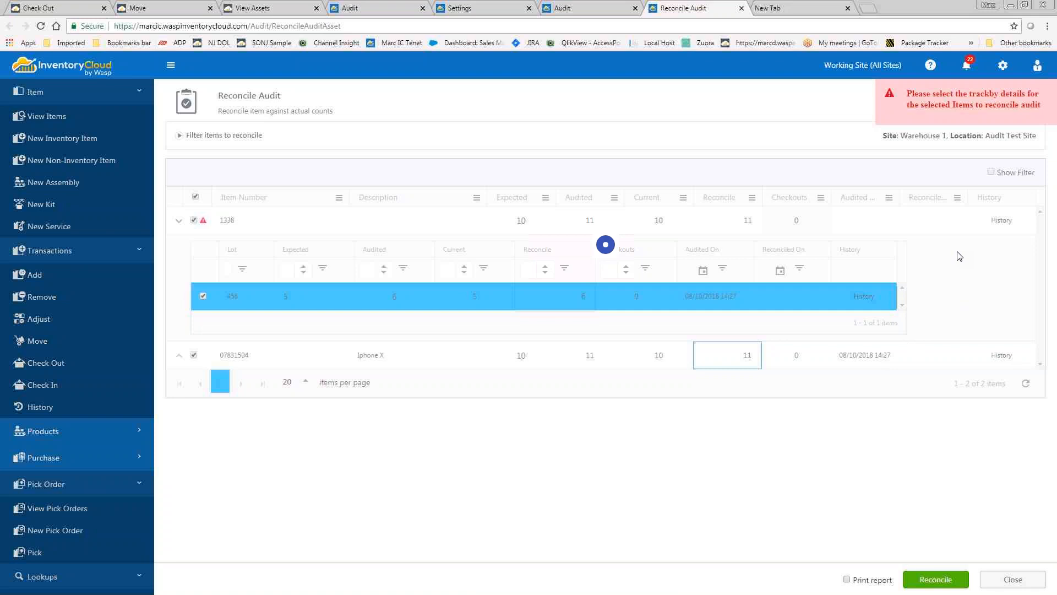
pyautogui.click(934, 579)
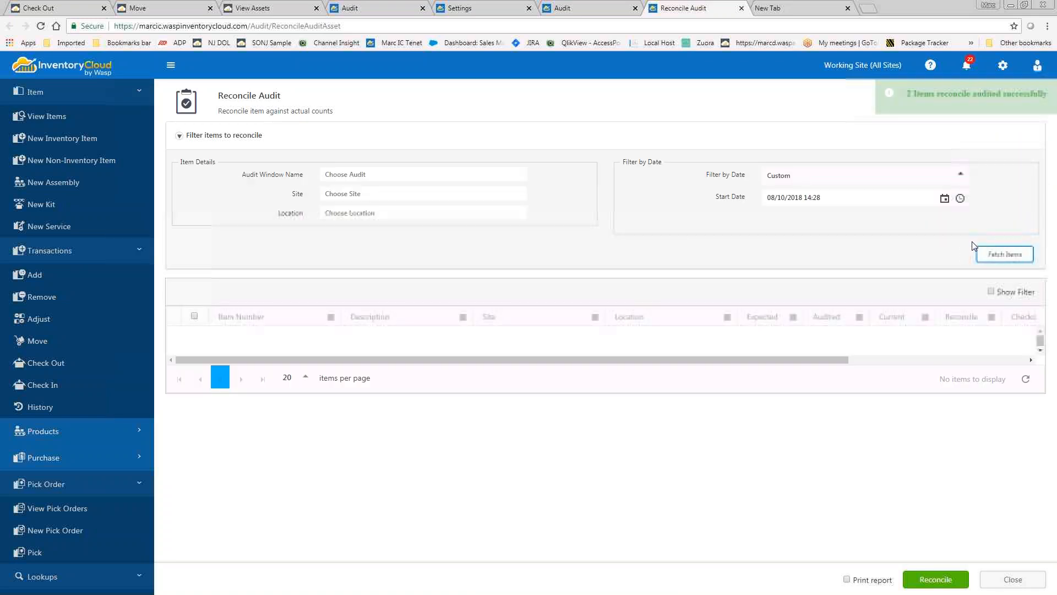
pyautogui.moveTo(1027, 259)
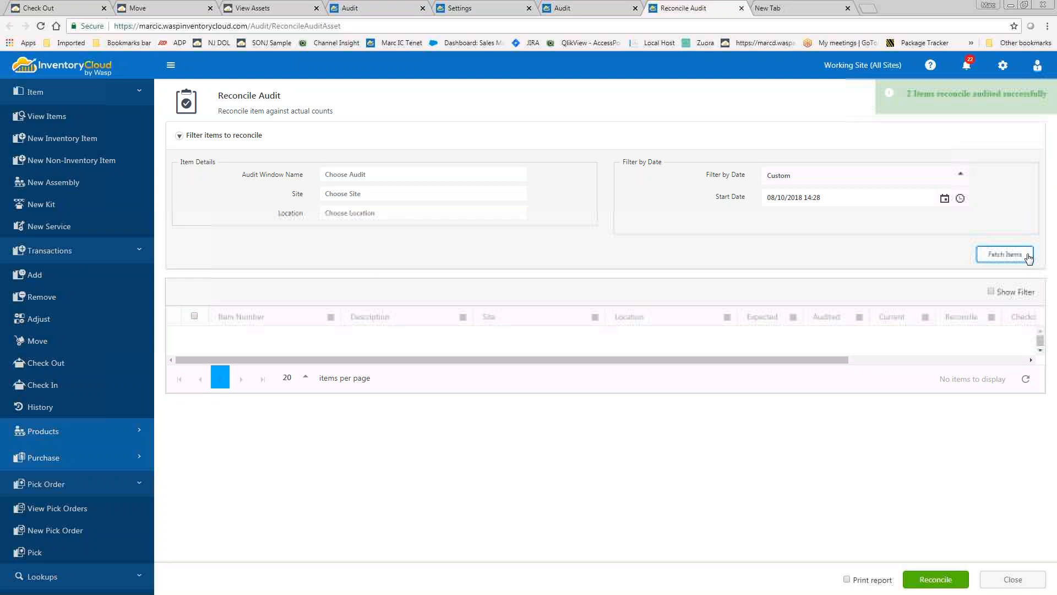
pyautogui.moveTo(890, 331)
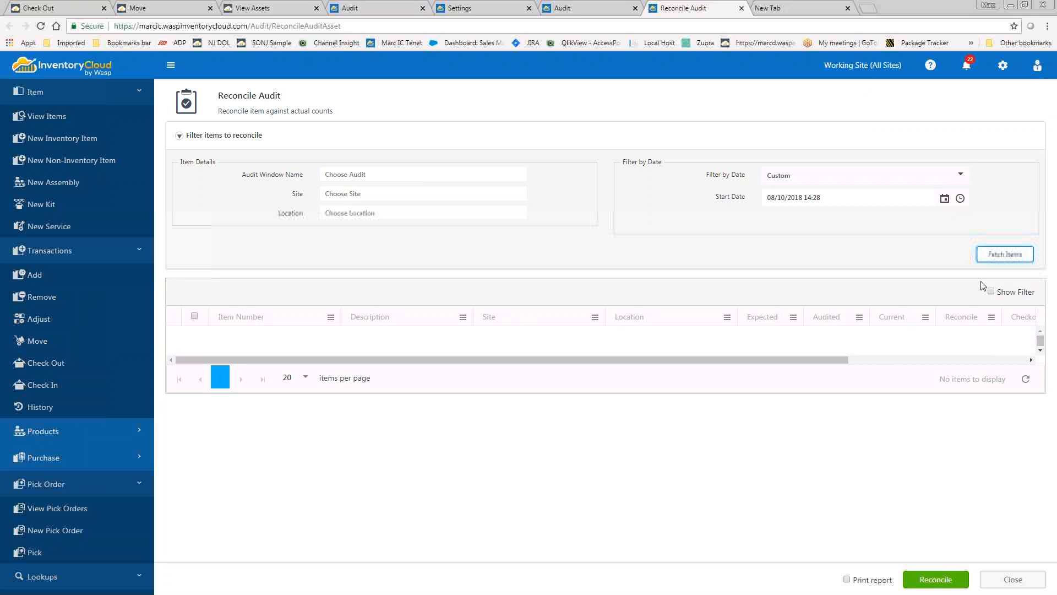
pyautogui.moveTo(132, 392)
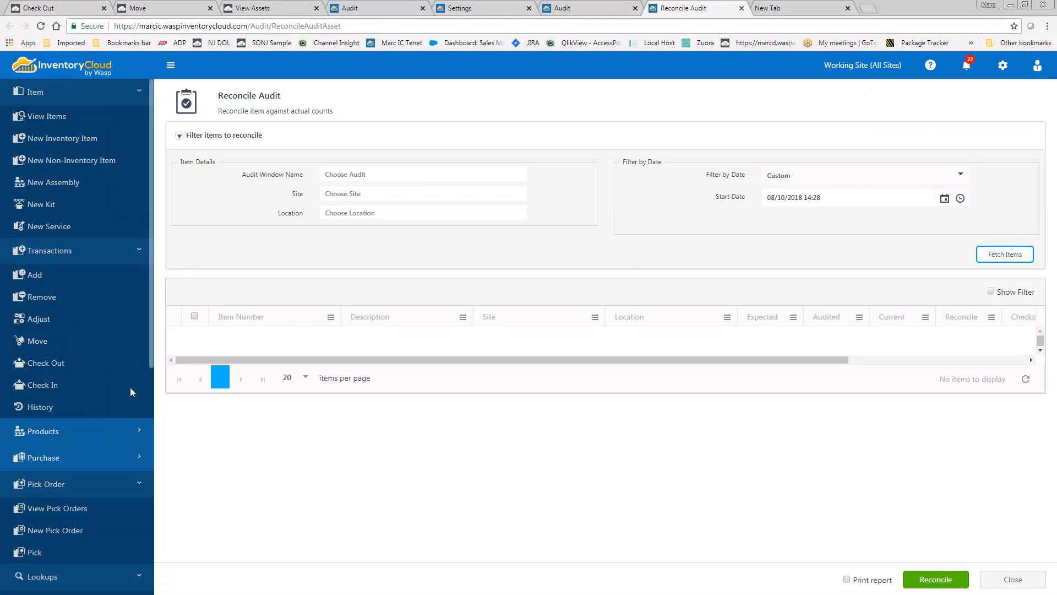
# - Open All Reports in a new tab, showing the Audit Reports list
pyautogui.scroll(-3)
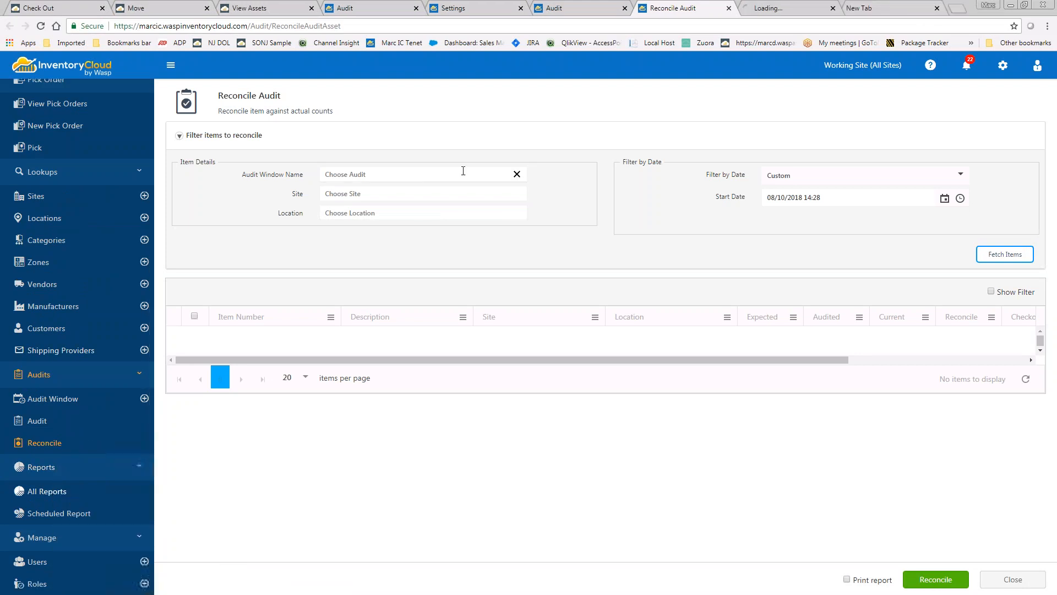
pyautogui.click(784, 8)
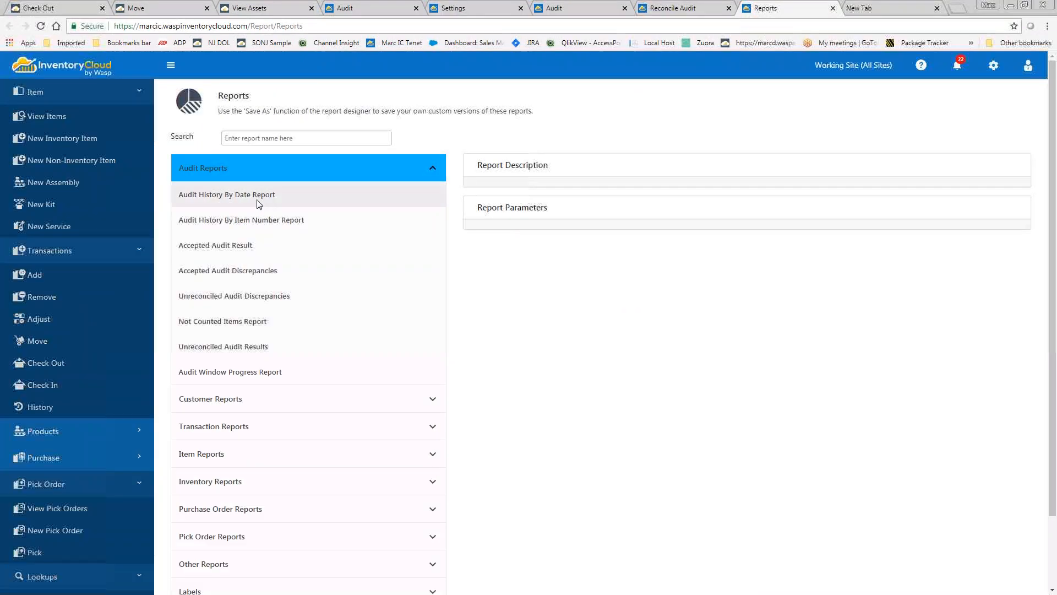
pyautogui.moveTo(286, 223)
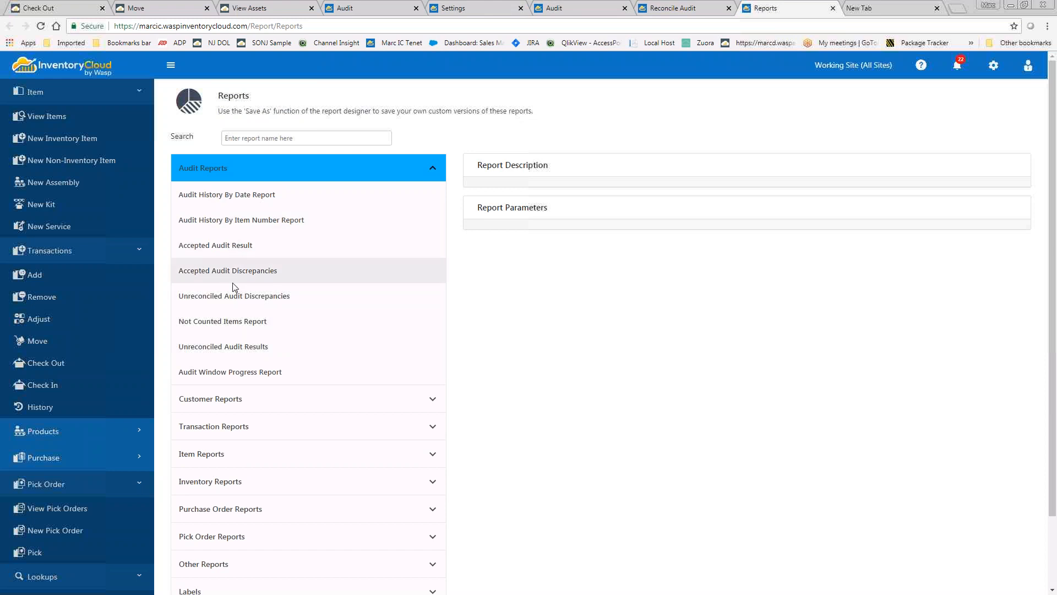
pyautogui.moveTo(270, 285)
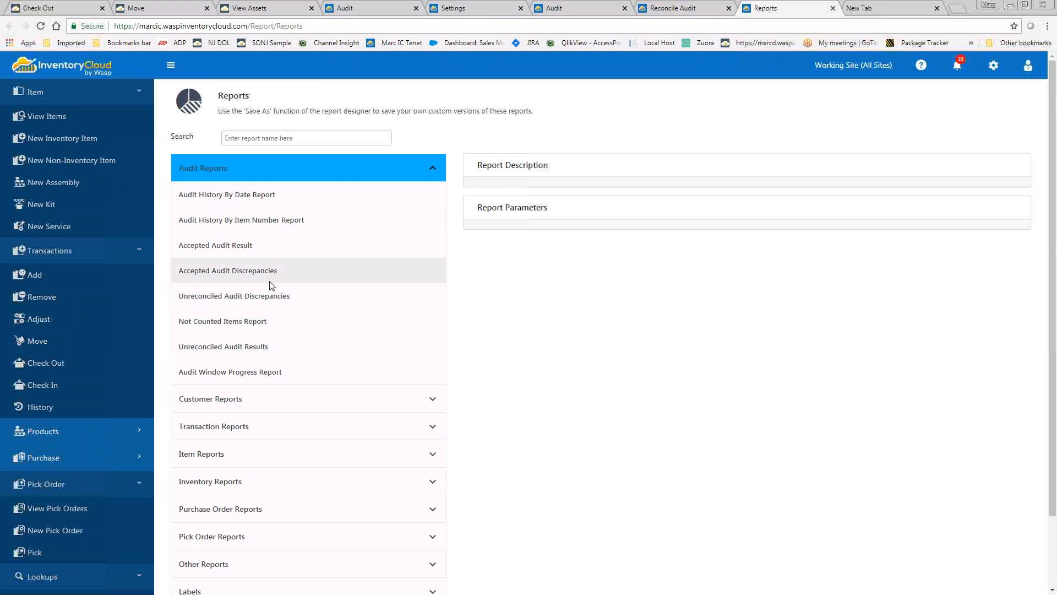
pyautogui.moveTo(251, 285)
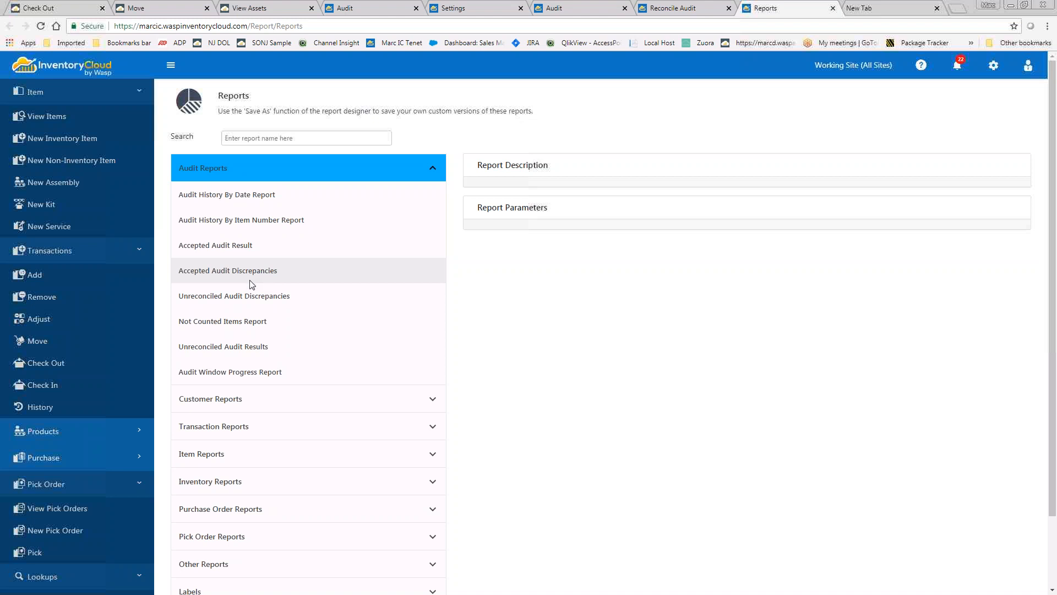
# - Select the Not Counted Items Report to show its description and audit date range parameters
pyautogui.click(223, 321)
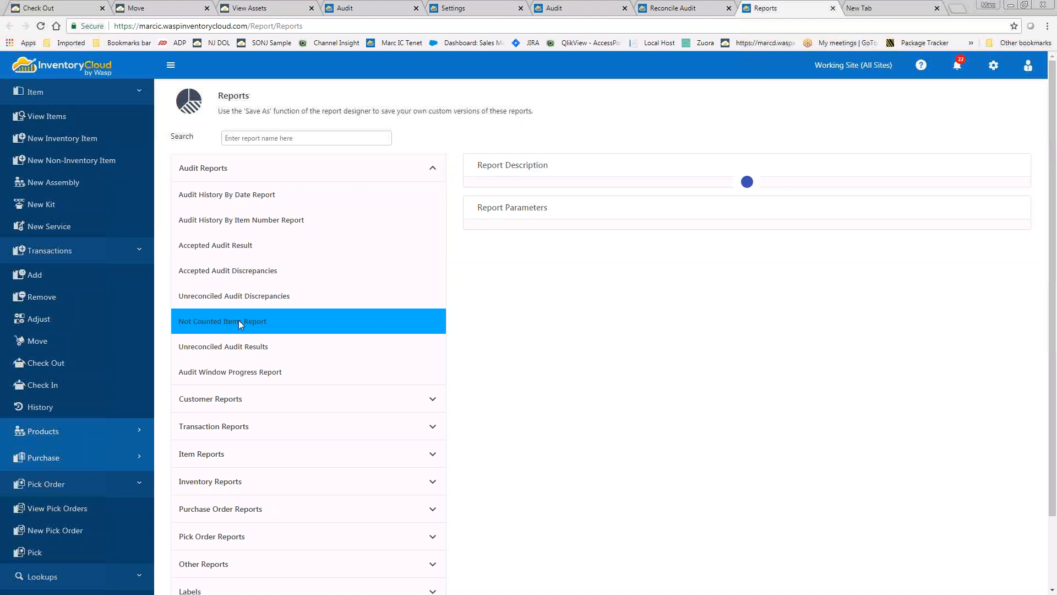
pyautogui.click(222, 321)
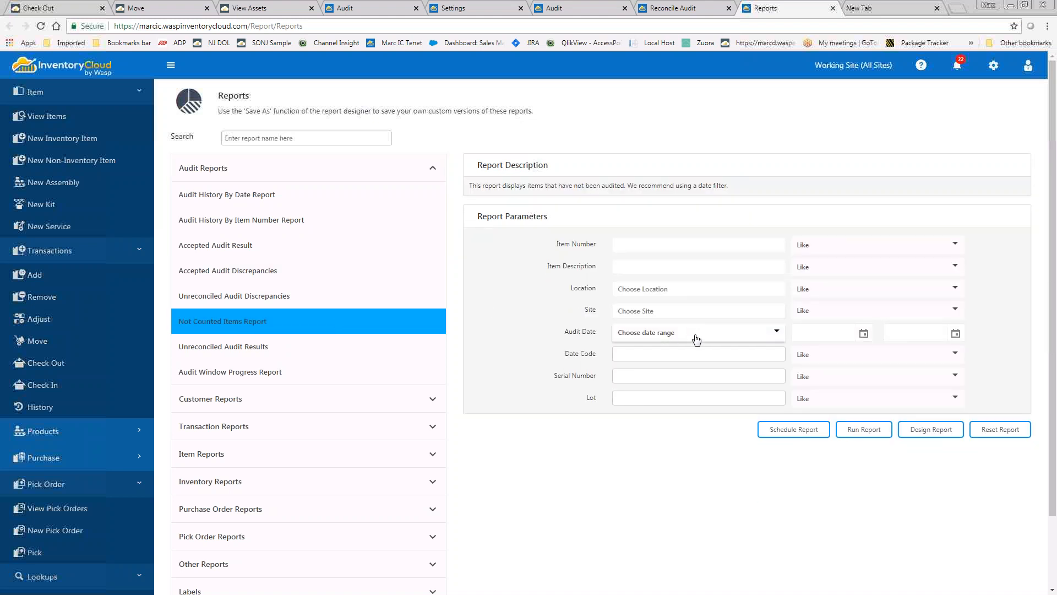
pyautogui.moveTo(321, 325)
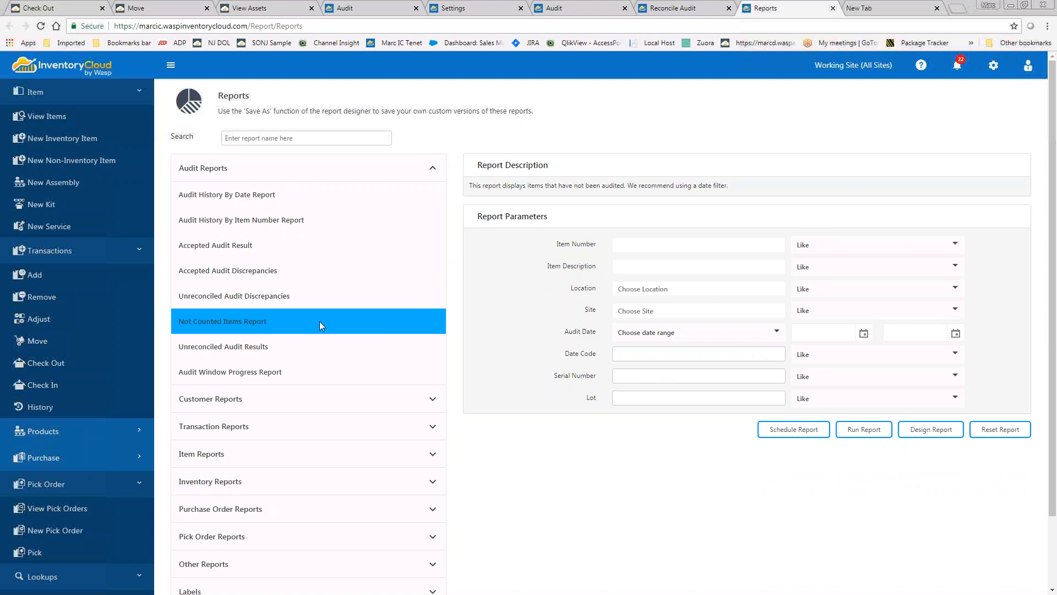
pyautogui.moveTo(435, 321)
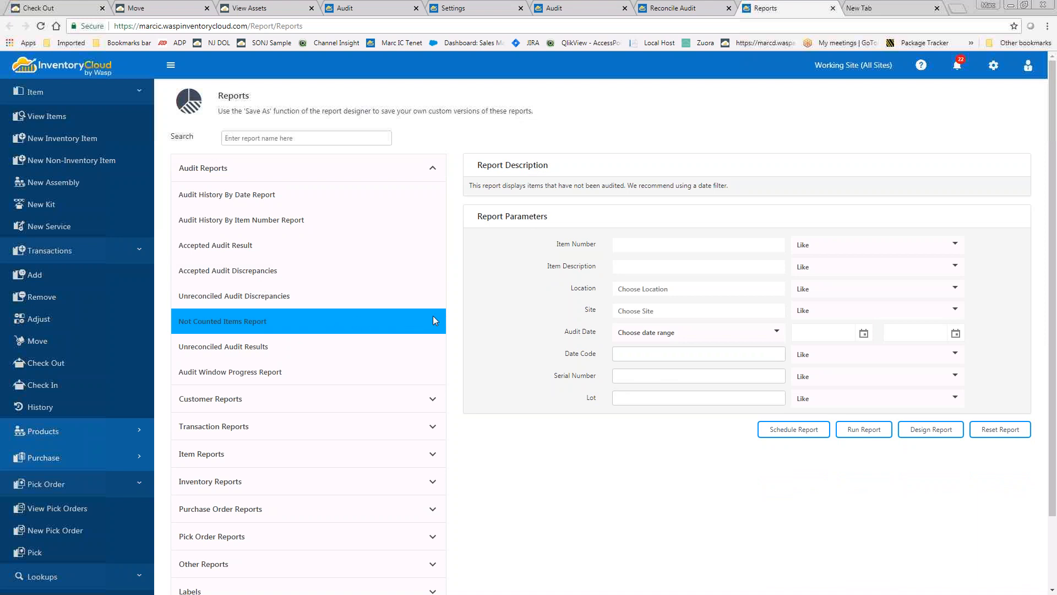
pyautogui.moveTo(399, 328)
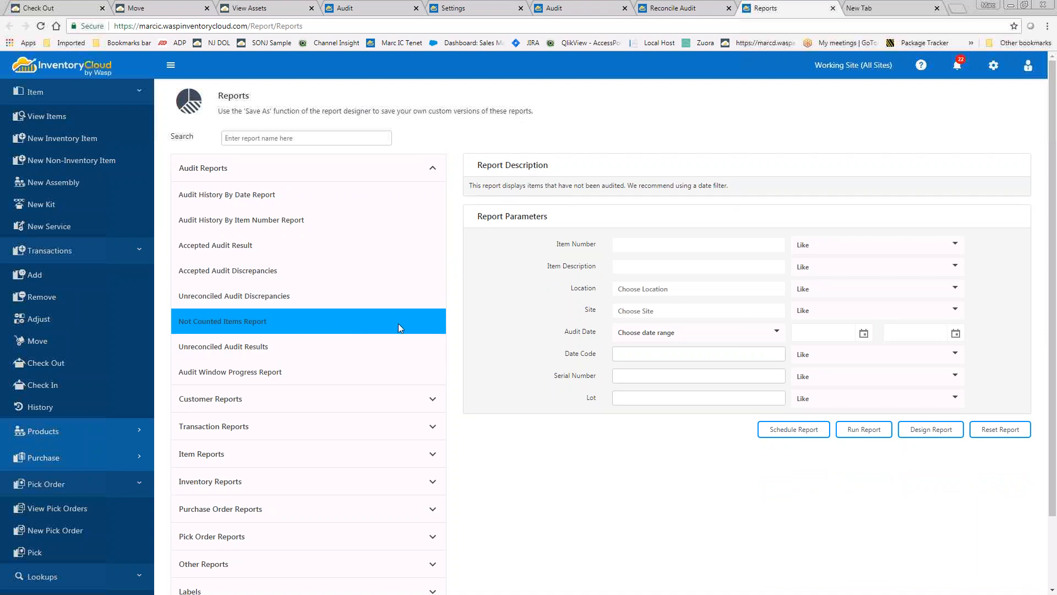
pyautogui.moveTo(495, 392)
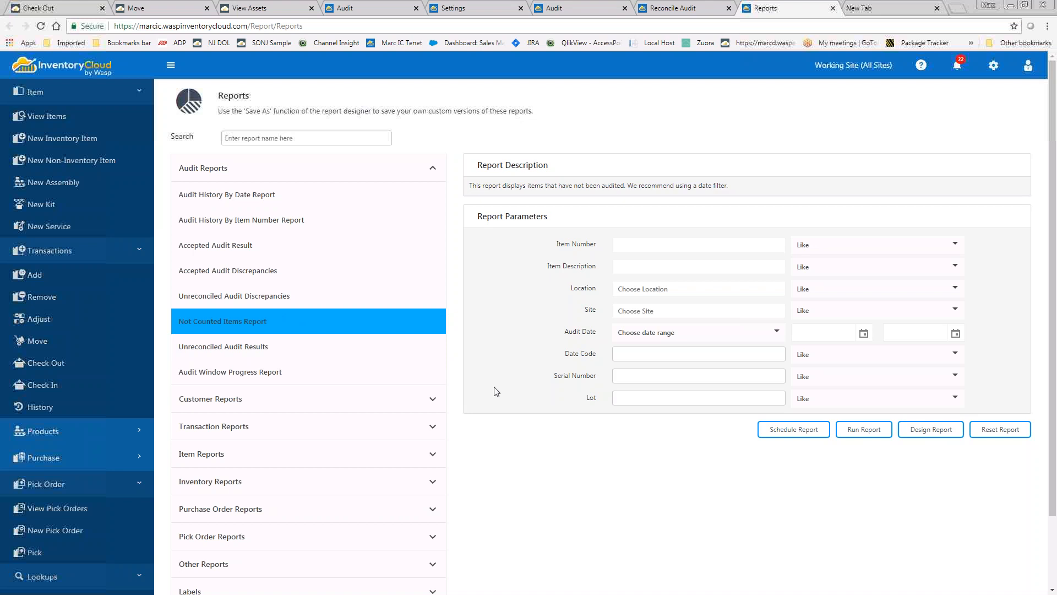